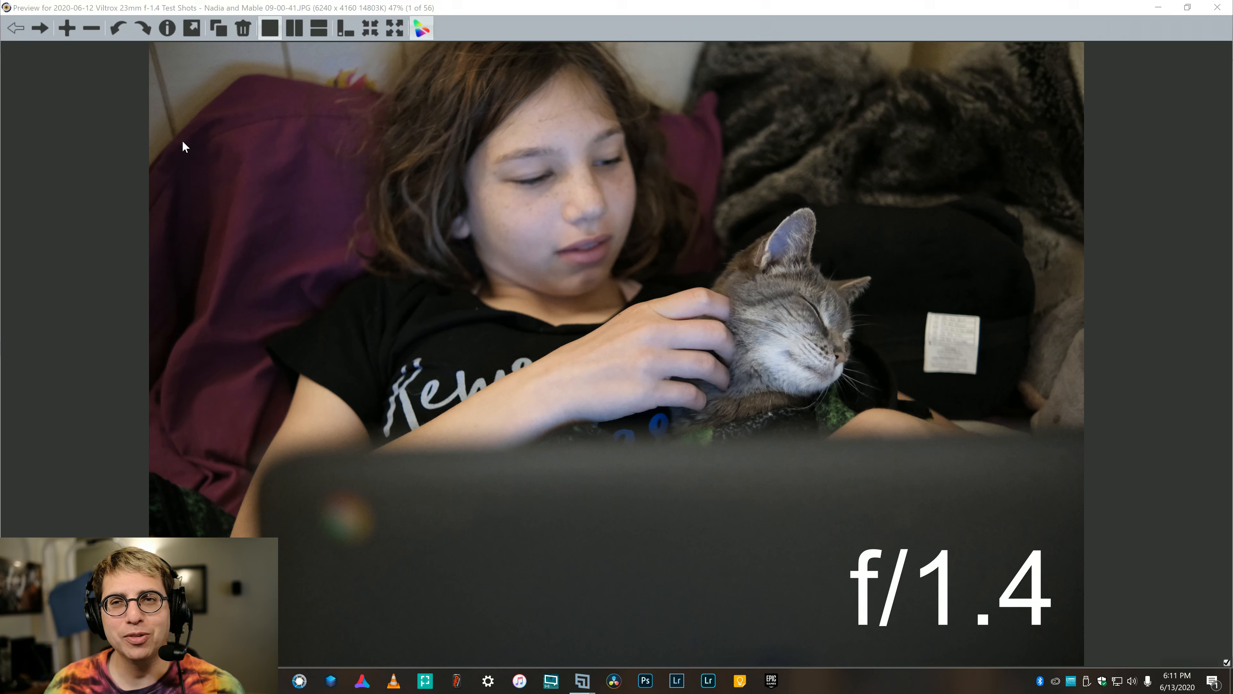
Switch back to Photo Mechanic and advance to the snack-boxes f/2 sample
key(alt+tab)
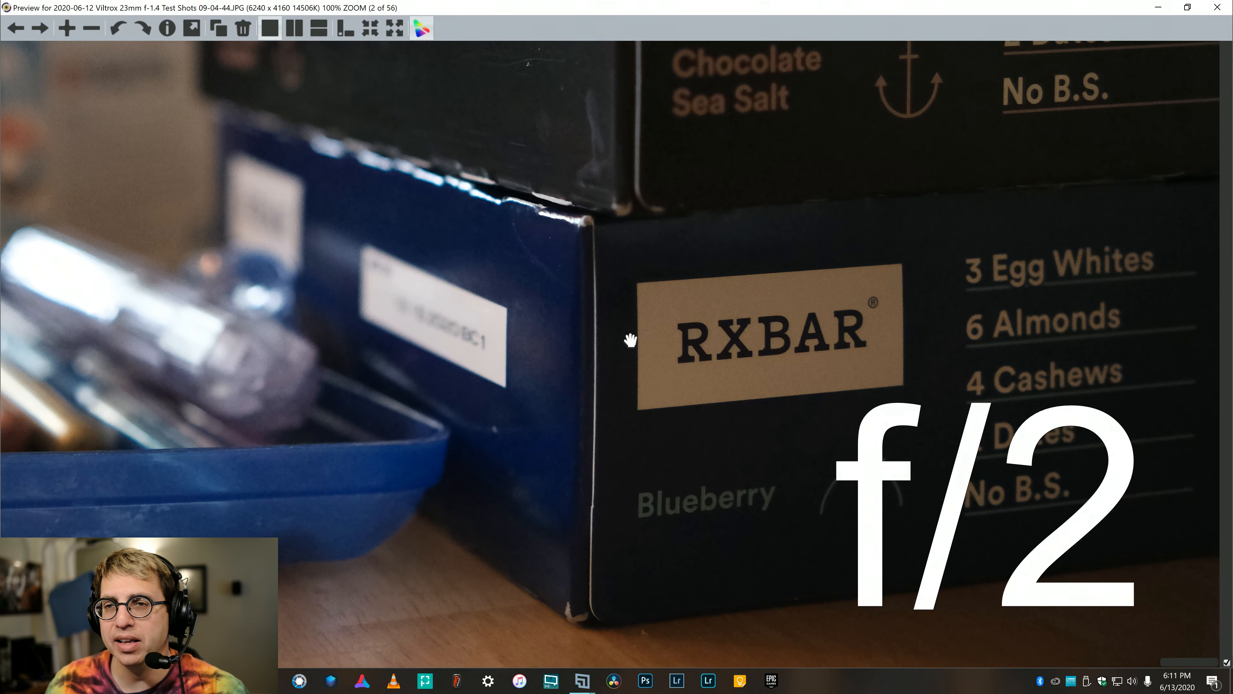
mouse_move(783, 350)
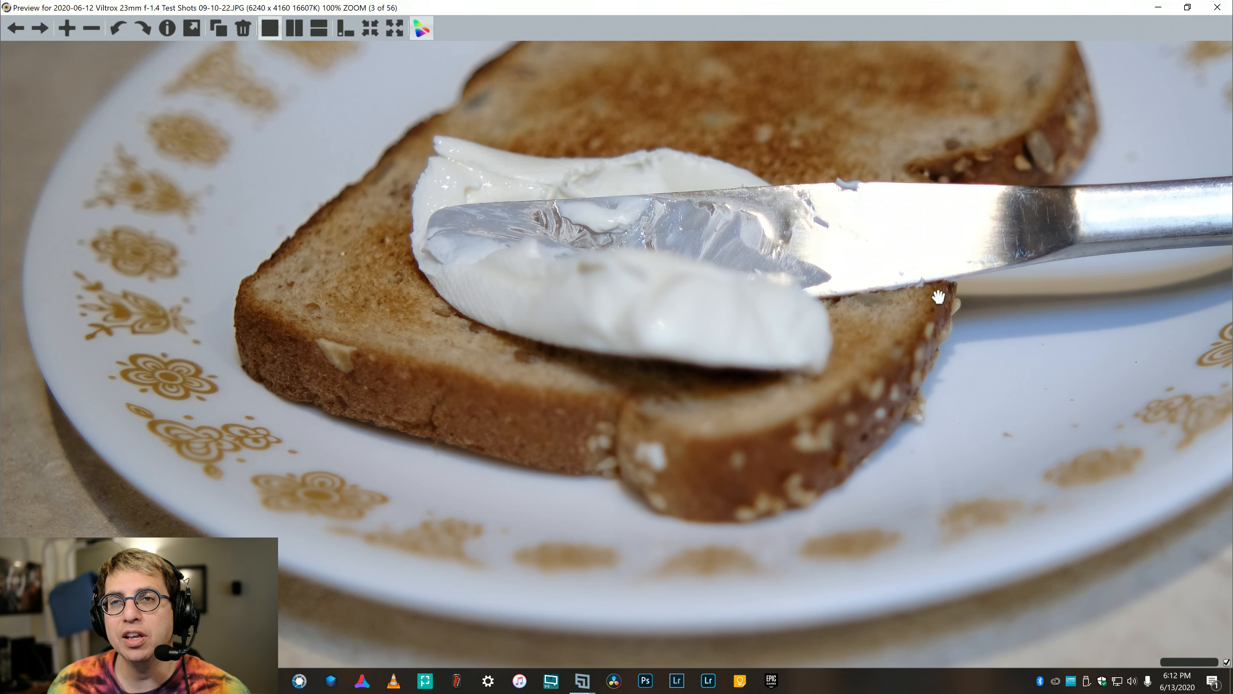
Return the cream cheese toast photo to fit view, then magnify it to full size again
click(39, 28)
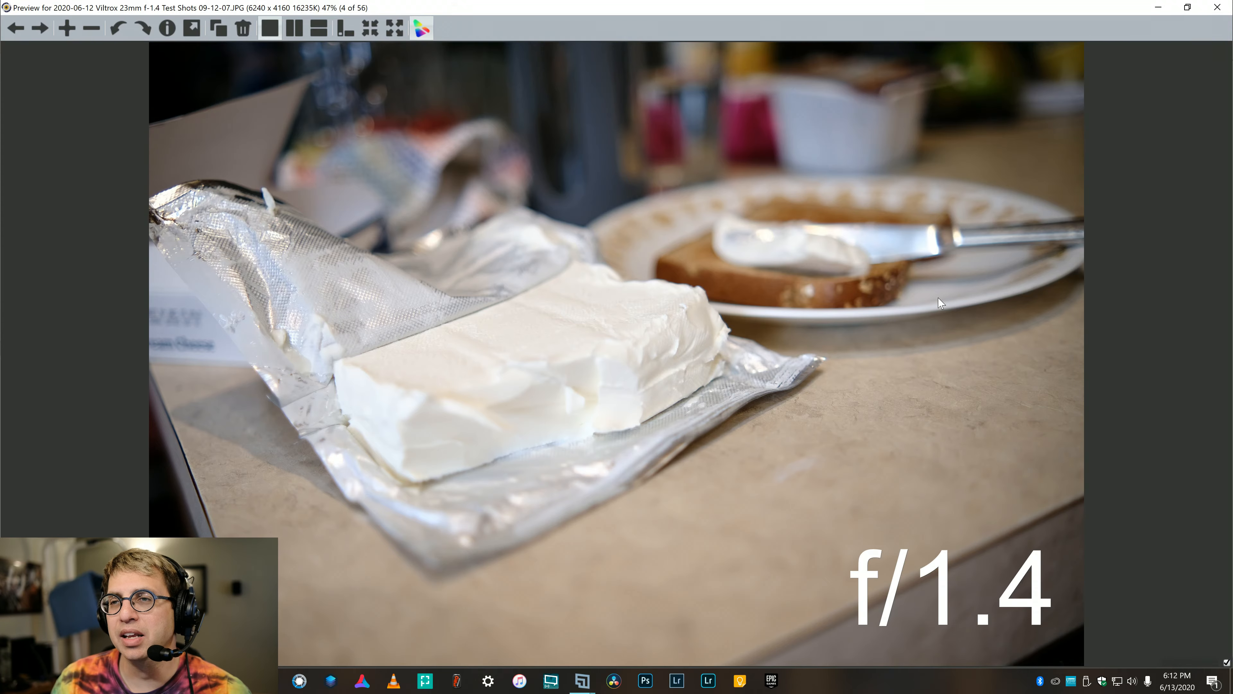
click(39, 29)
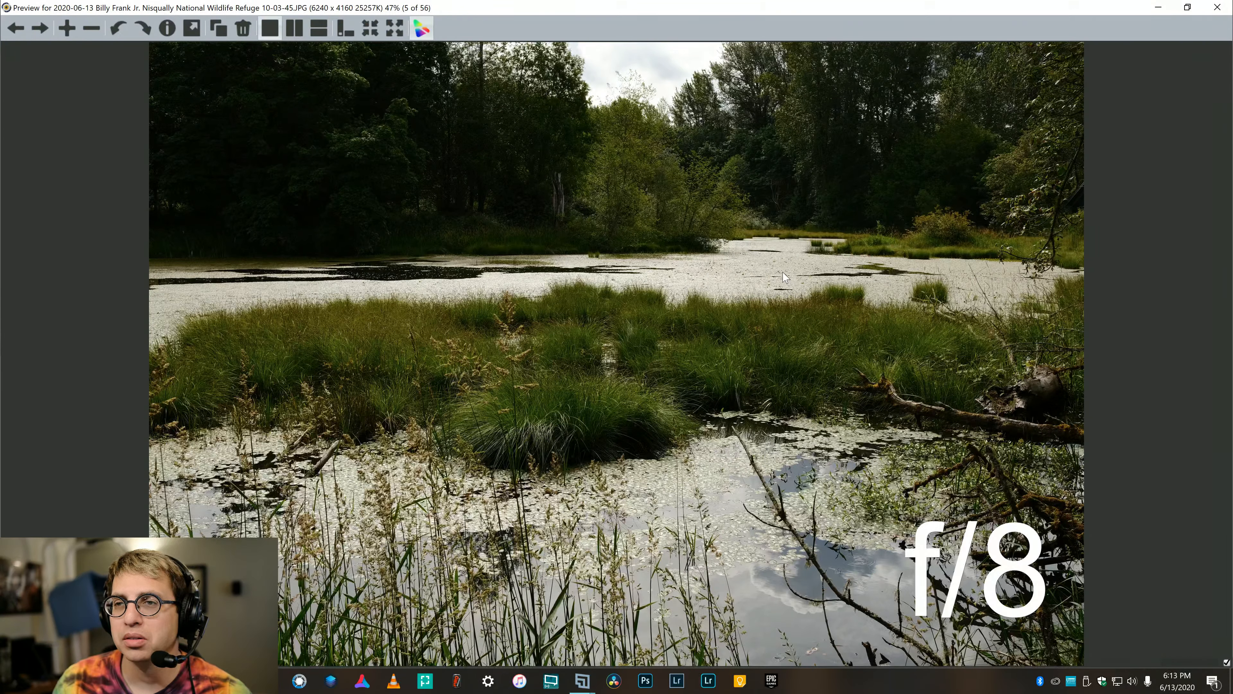
Inspect the boardwalk photo at 100%, panning along the railing, then return to fit view
click(40, 27)
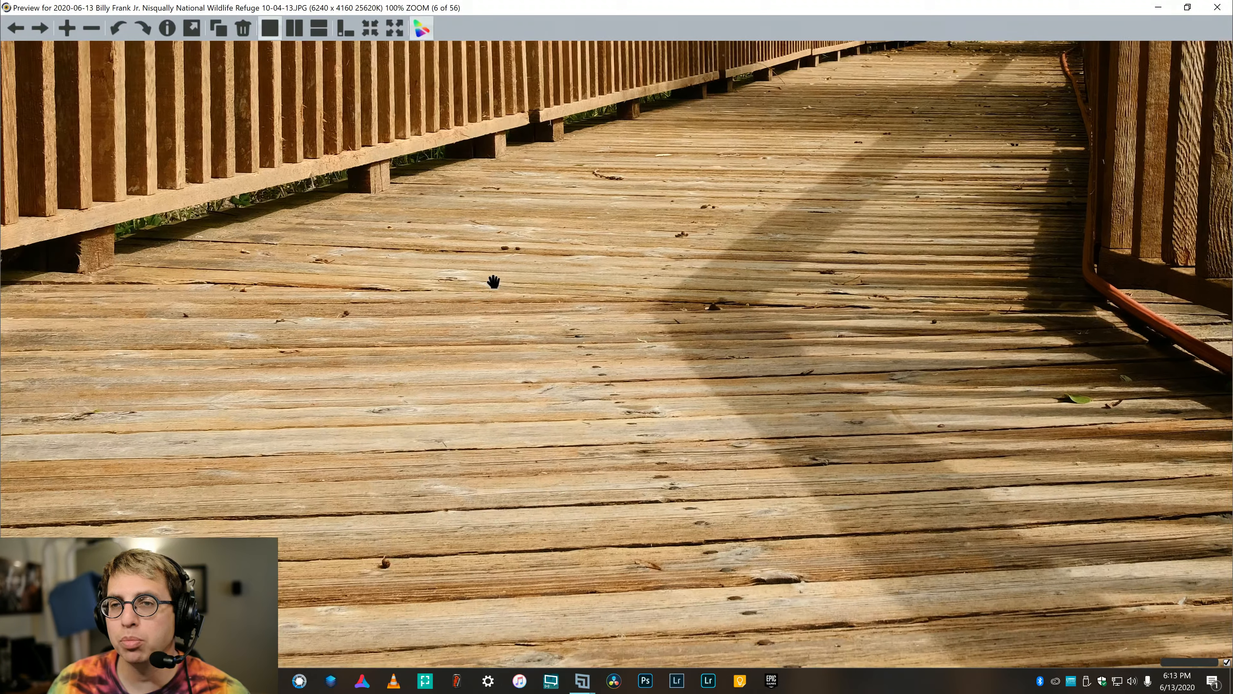
drag(493, 282, 663, 415)
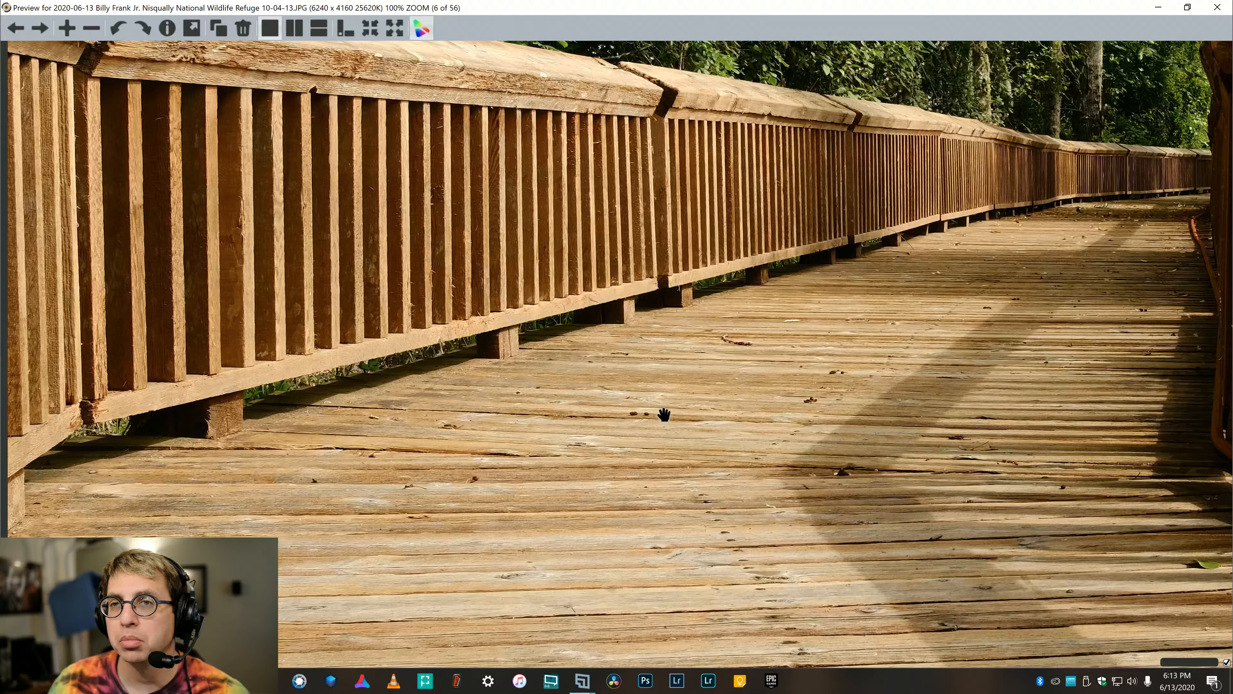
drag(662, 415, 555, 340)
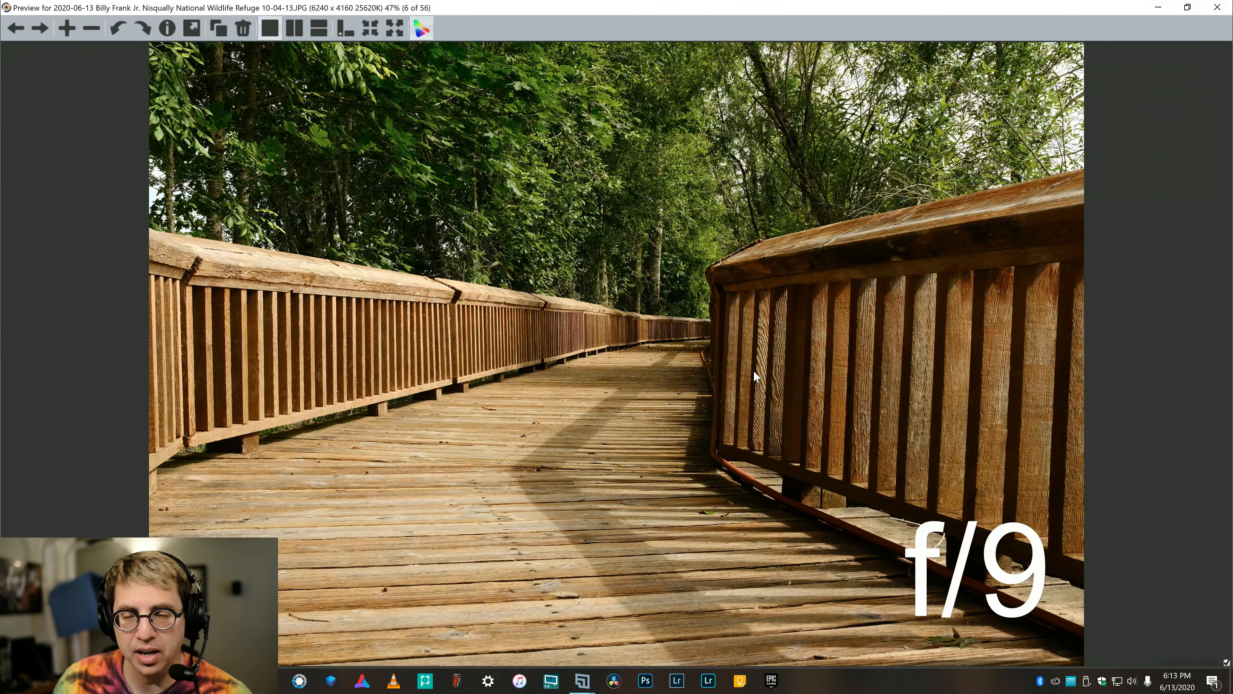
click(40, 28)
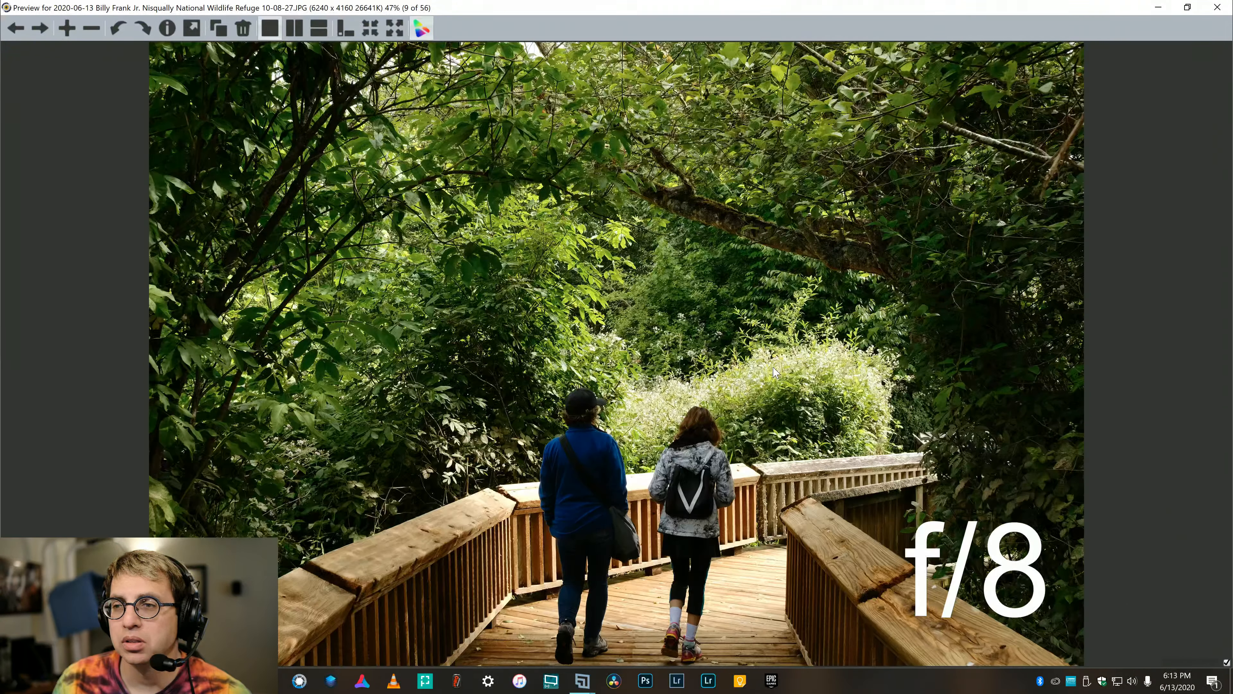
Check the dead tree against the clouds at 100%, panning across the mossy treetop and sky
click(39, 29)
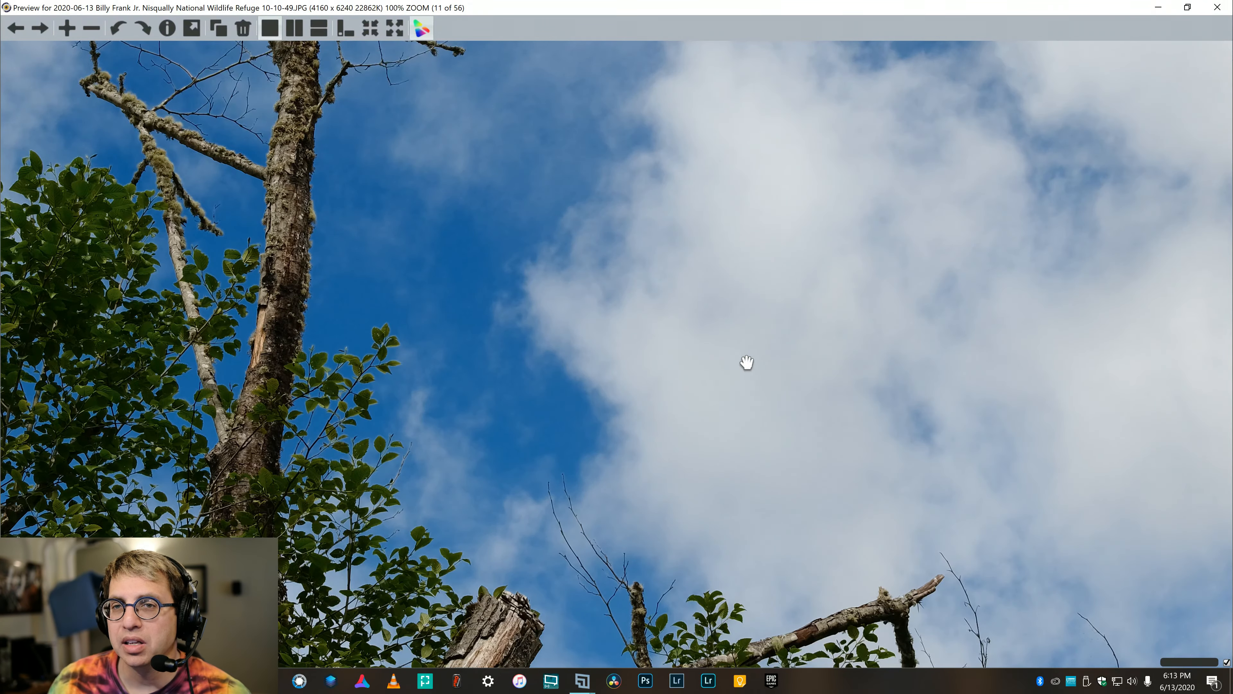
drag(746, 362, 508, 448)
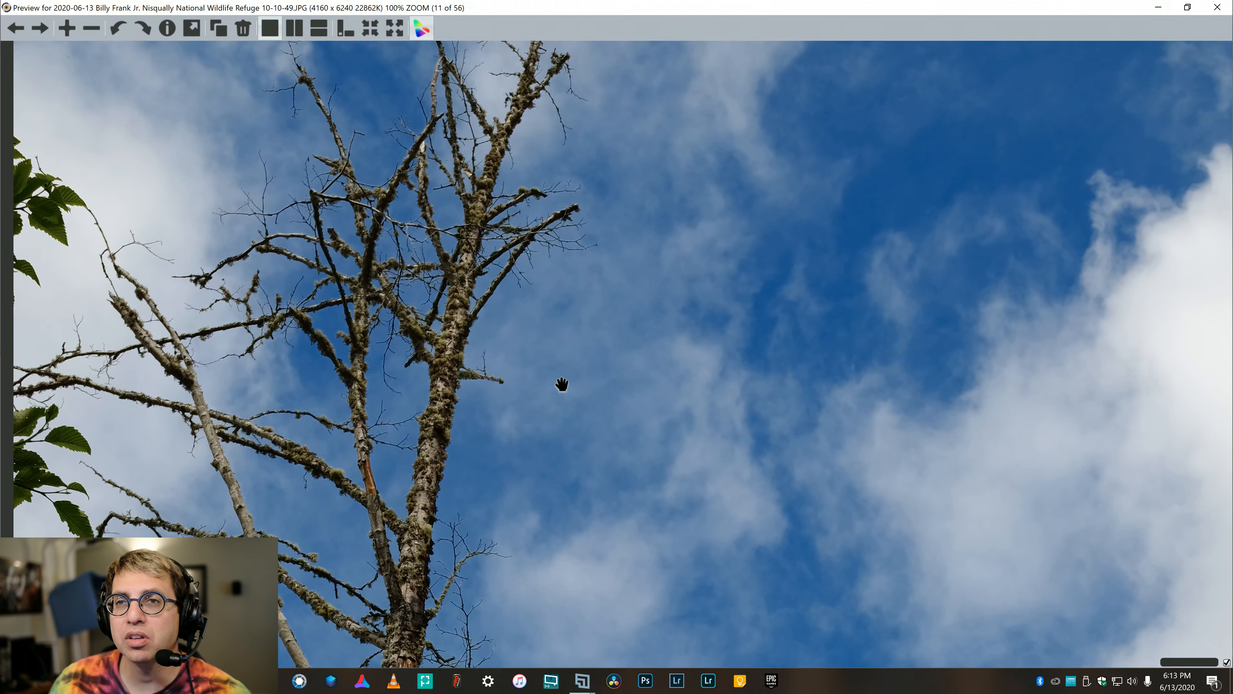
drag(561, 385, 589, 439)
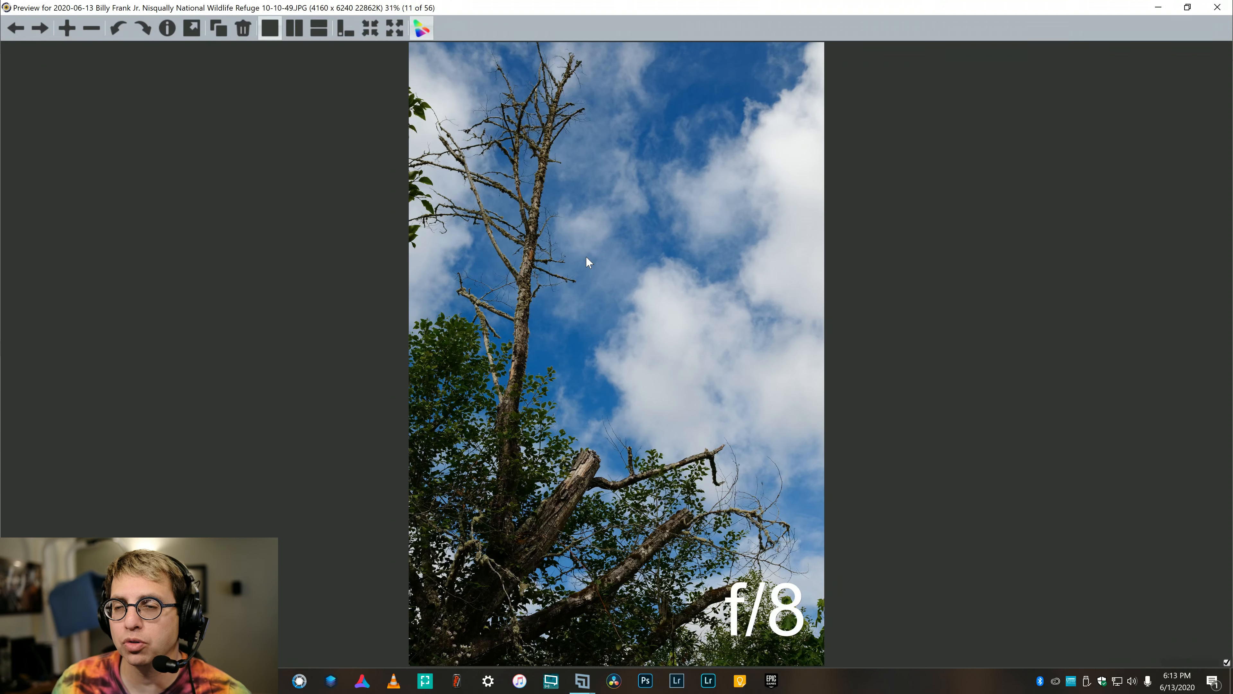
click(39, 28)
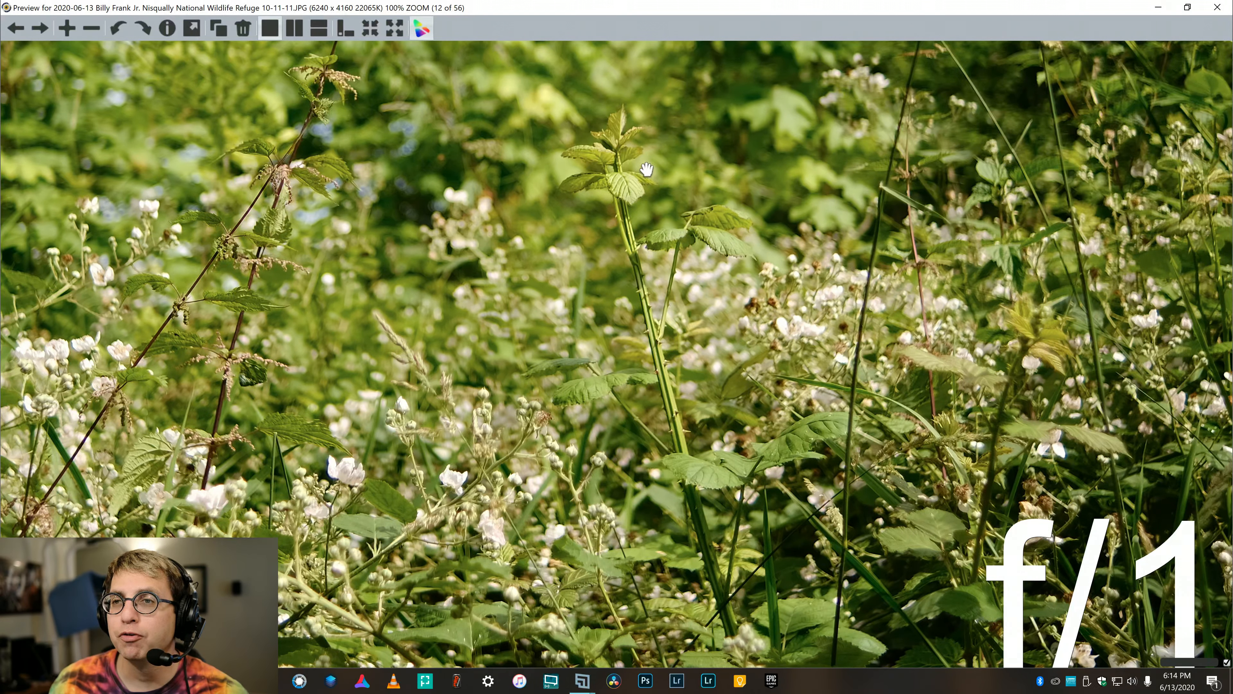
Pan across the flowering brambles at 100%, then magnify the blossom photo to full size
drag(645, 169, 748, 310)
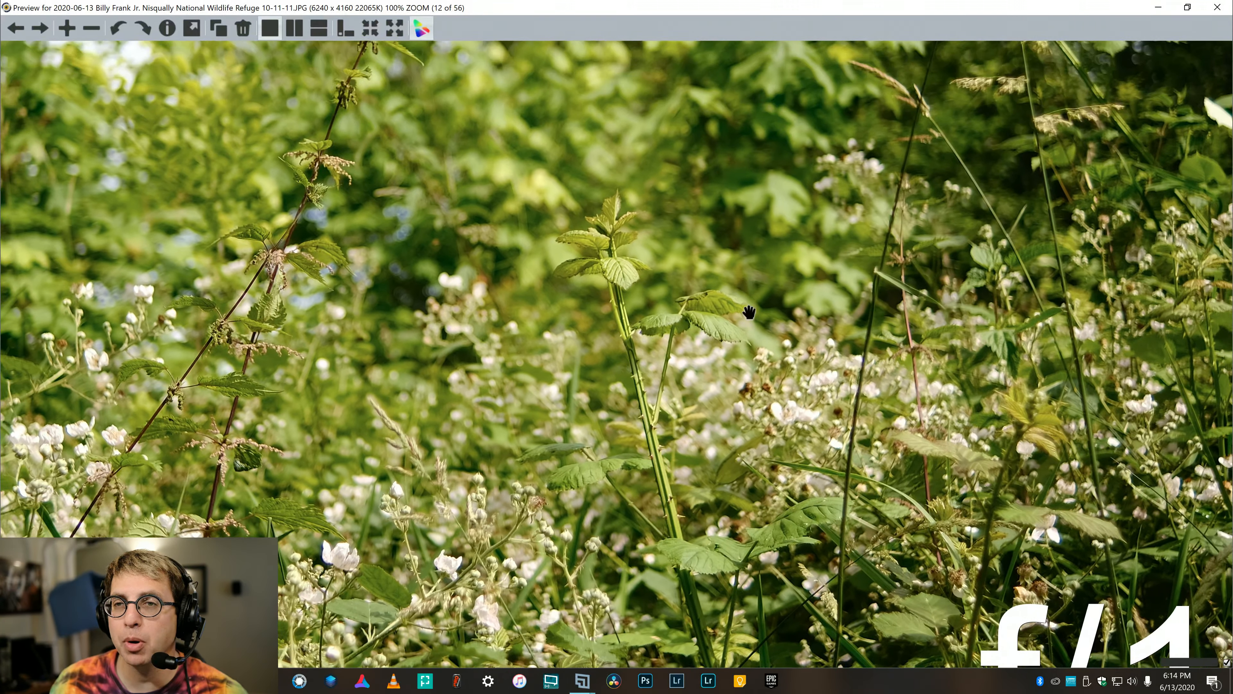
drag(747, 312, 742, 347)
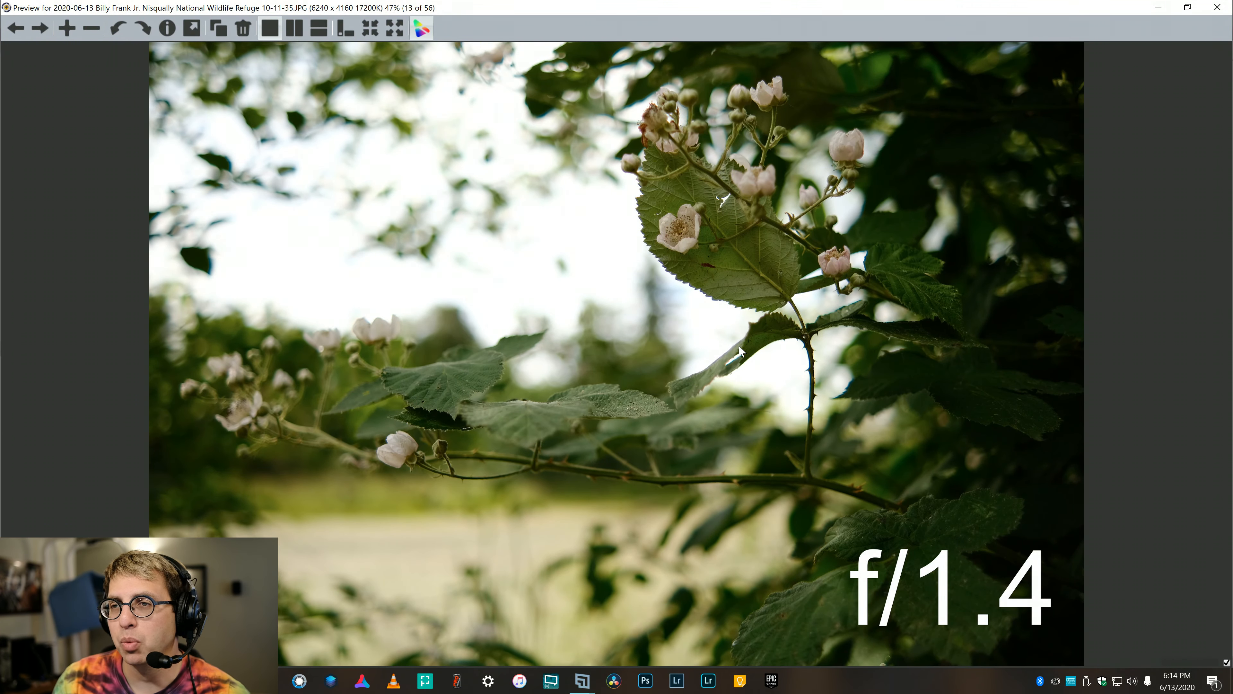
click(40, 28)
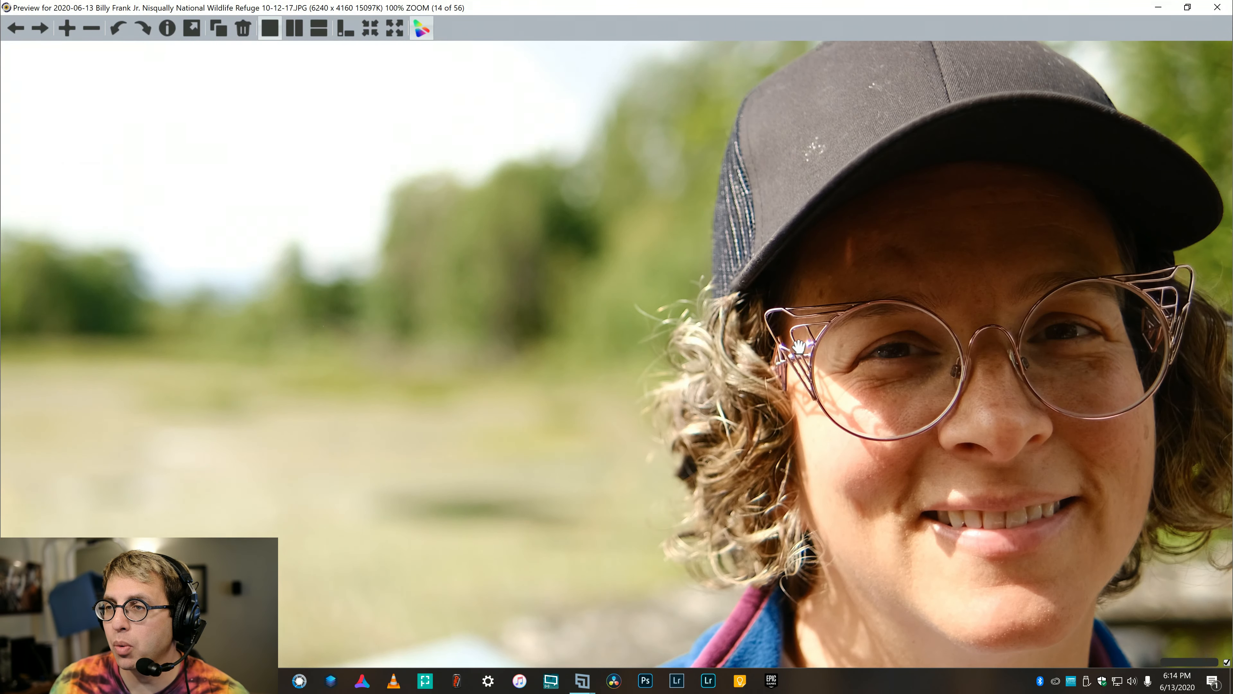
mouse_move(901, 358)
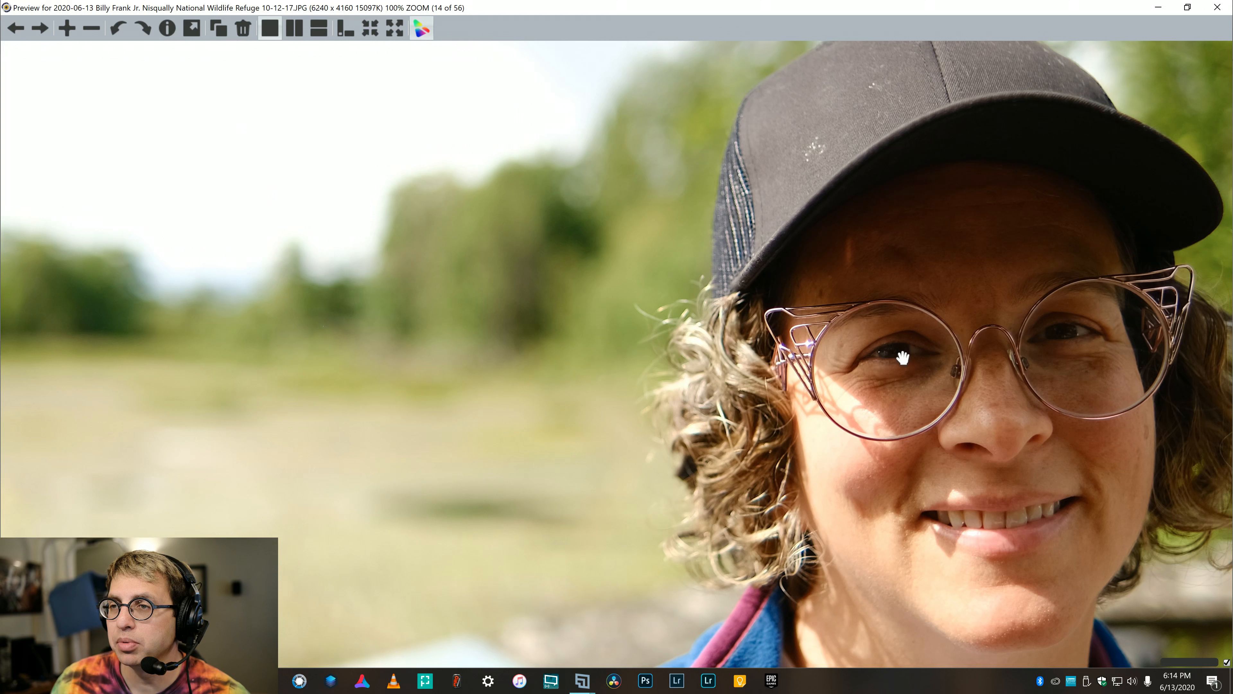
mouse_move(914, 370)
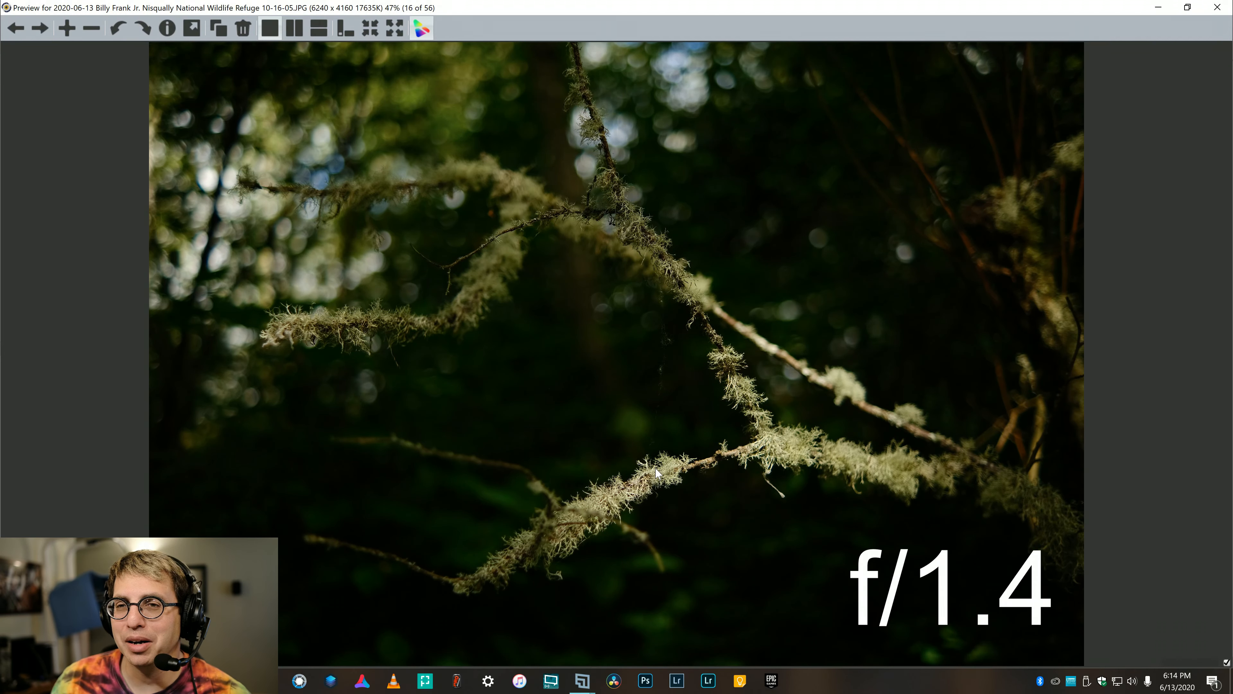
Magnify the mossy branch, frog and dewy grass samples to full size in turn
click(657, 472)
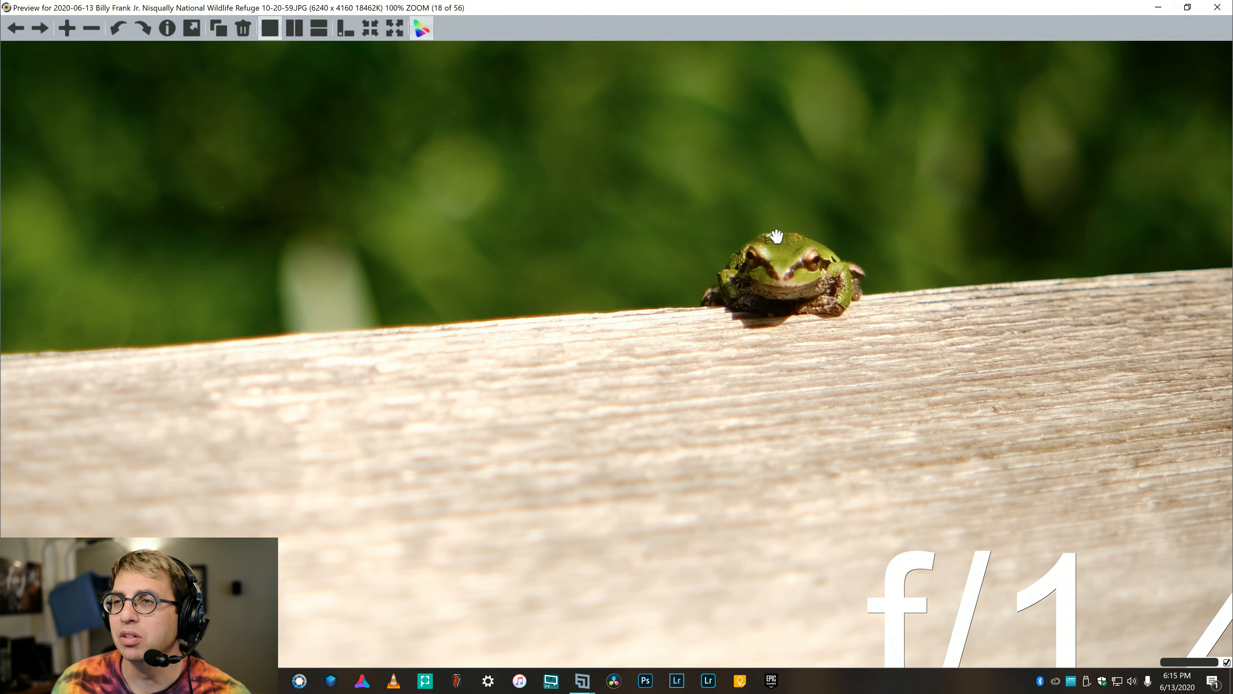
mouse_move(813, 285)
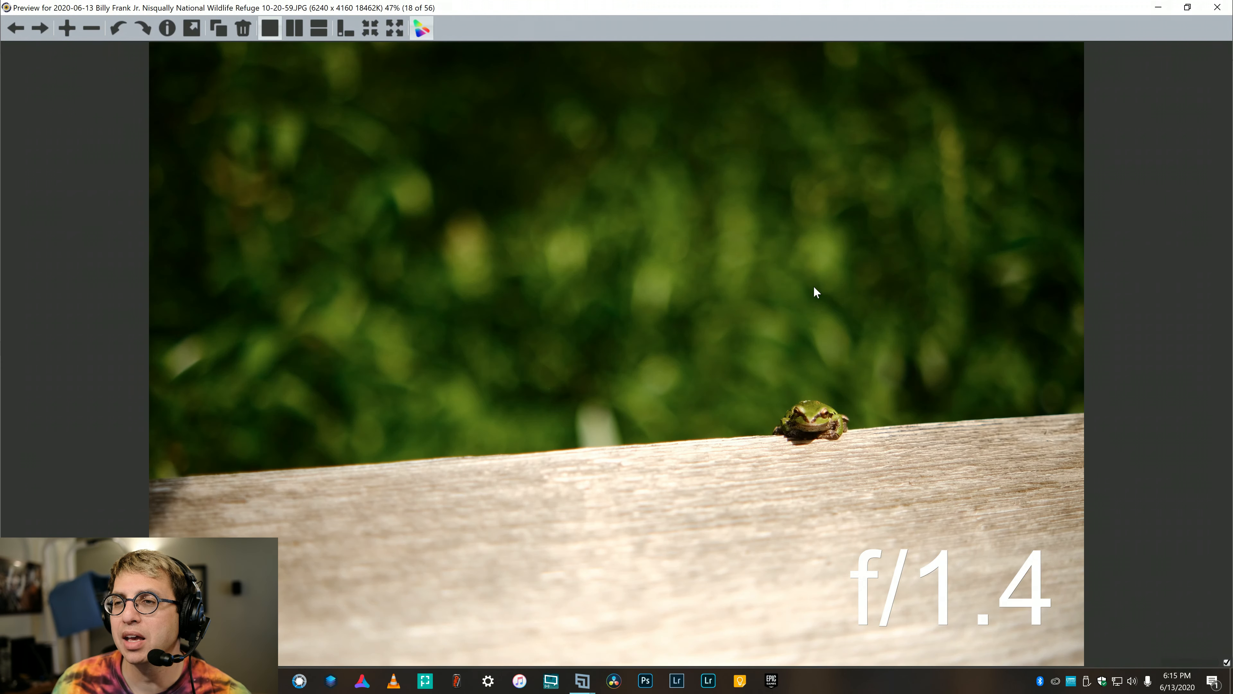
mouse_move(812, 292)
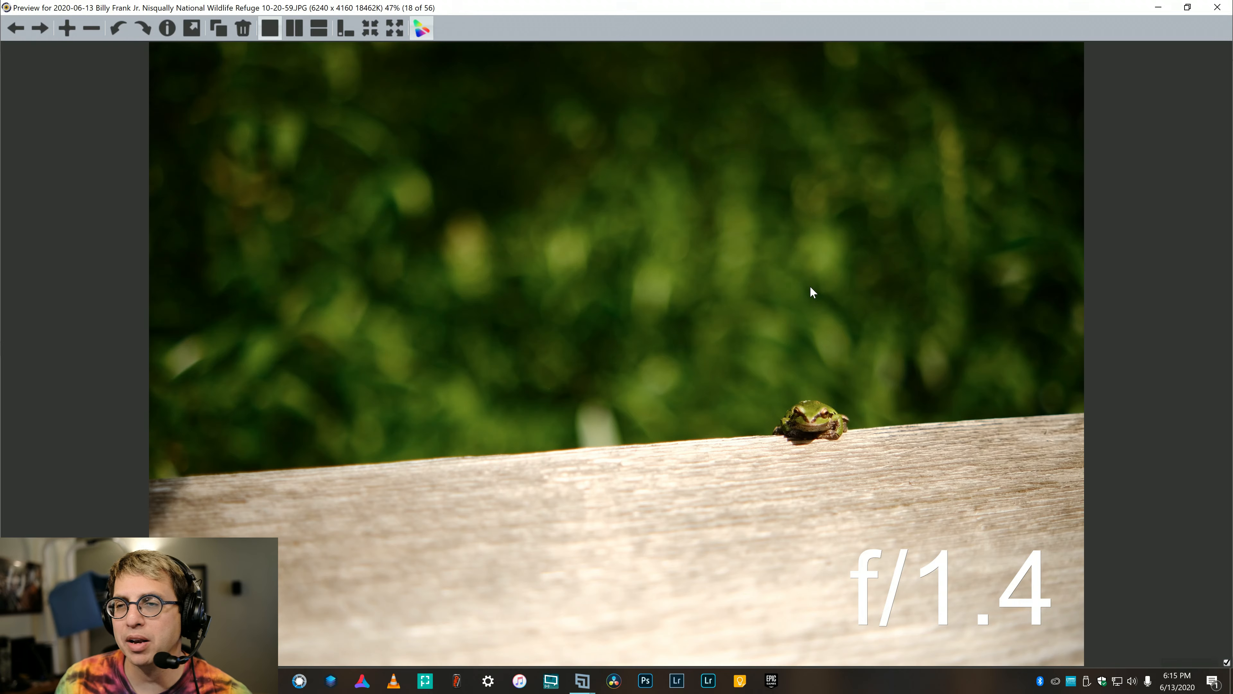
click(40, 28)
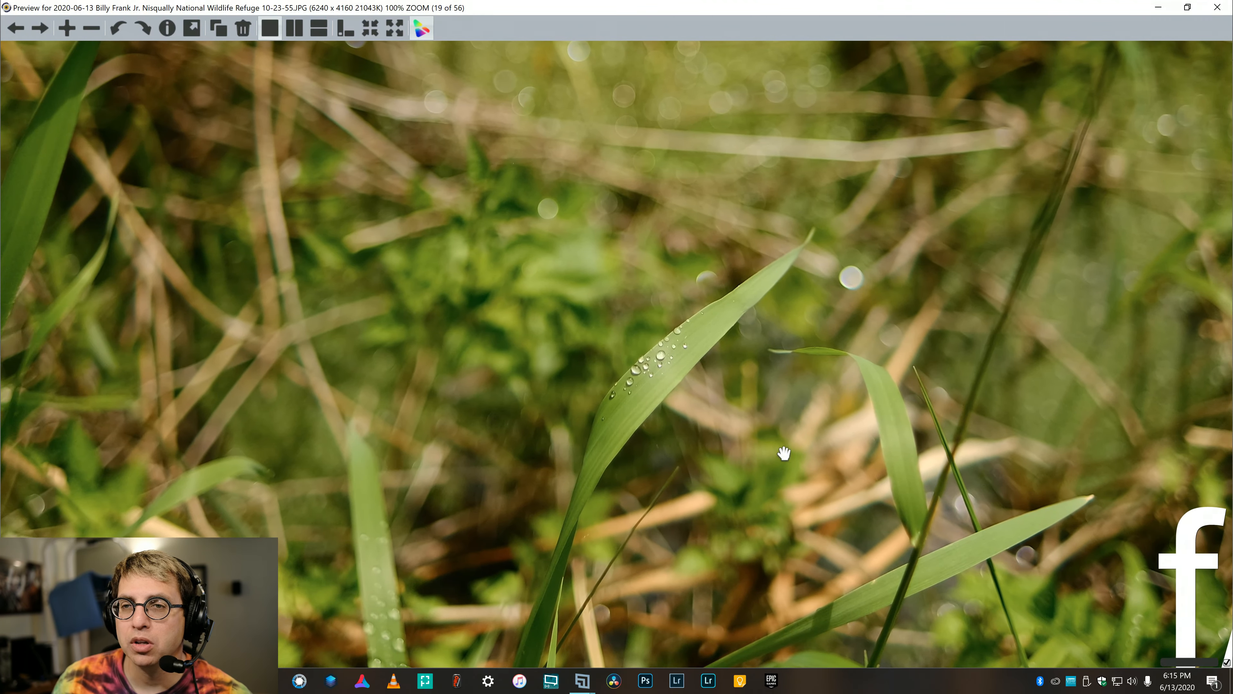
mouse_move(693, 385)
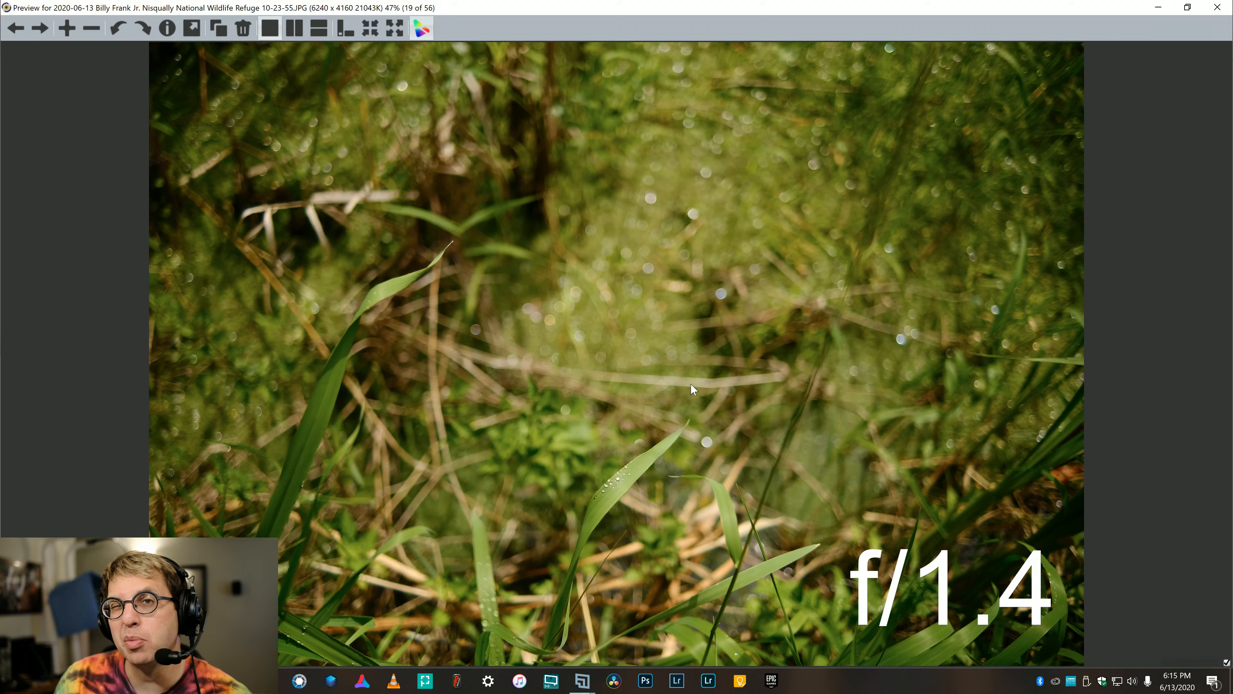
click(40, 29)
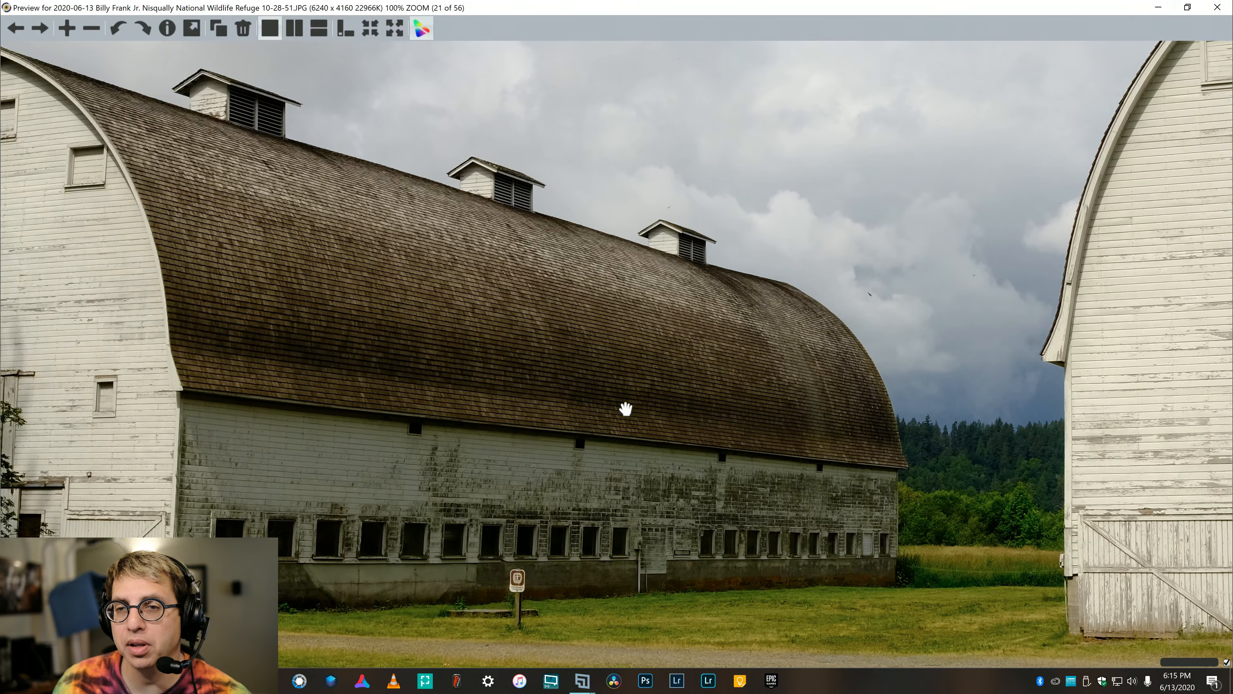
Pan across the white barn at full size
drag(625, 409, 845, 353)
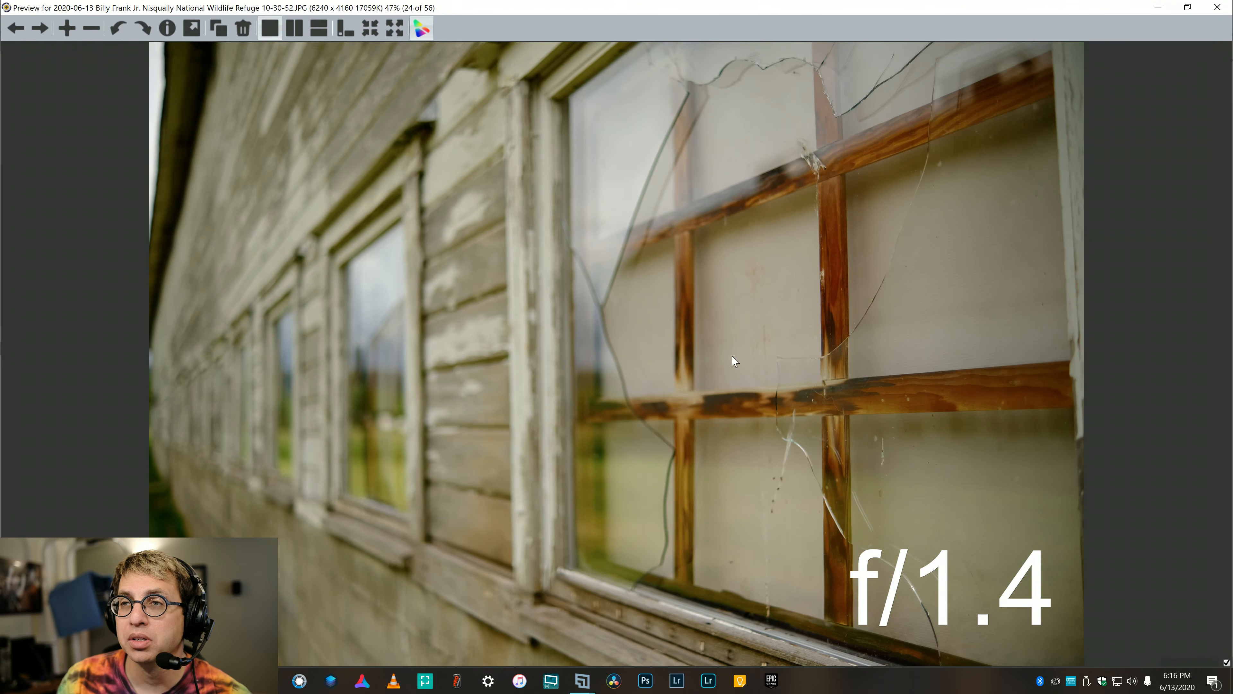
mouse_move(806, 353)
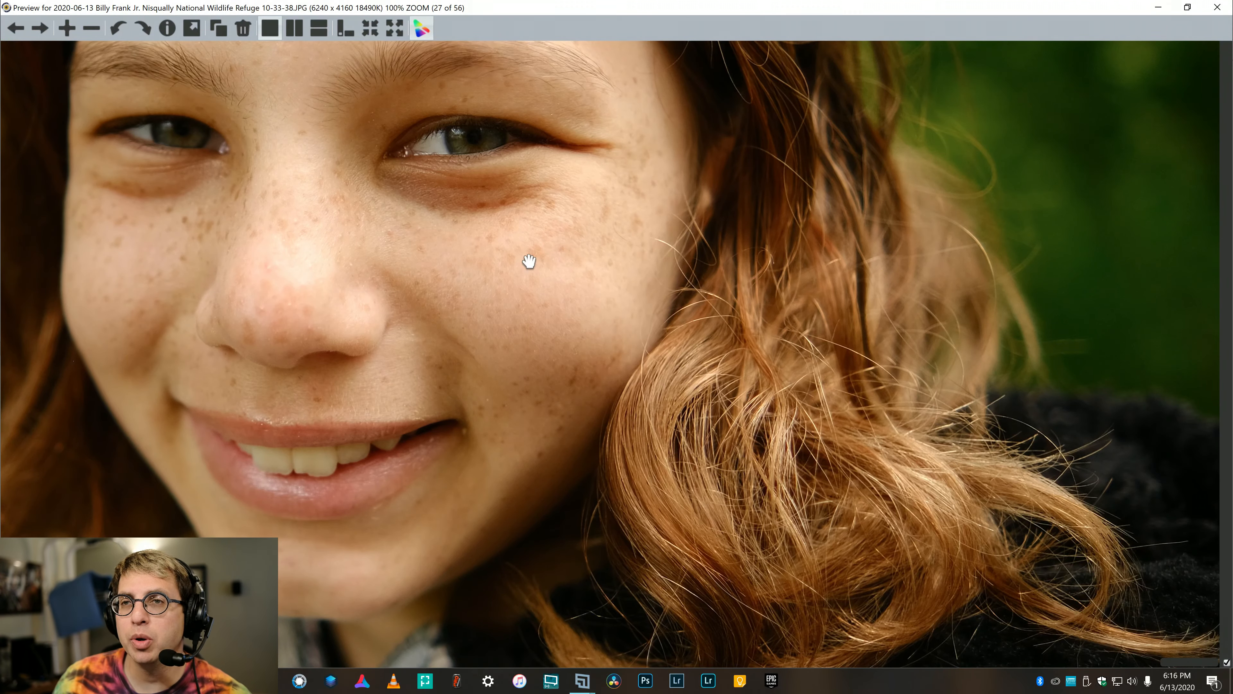
Pan the freckled portrait over to the girl's eyes at 100%, then move on to the marsh landscape
drag(530, 261, 792, 297)
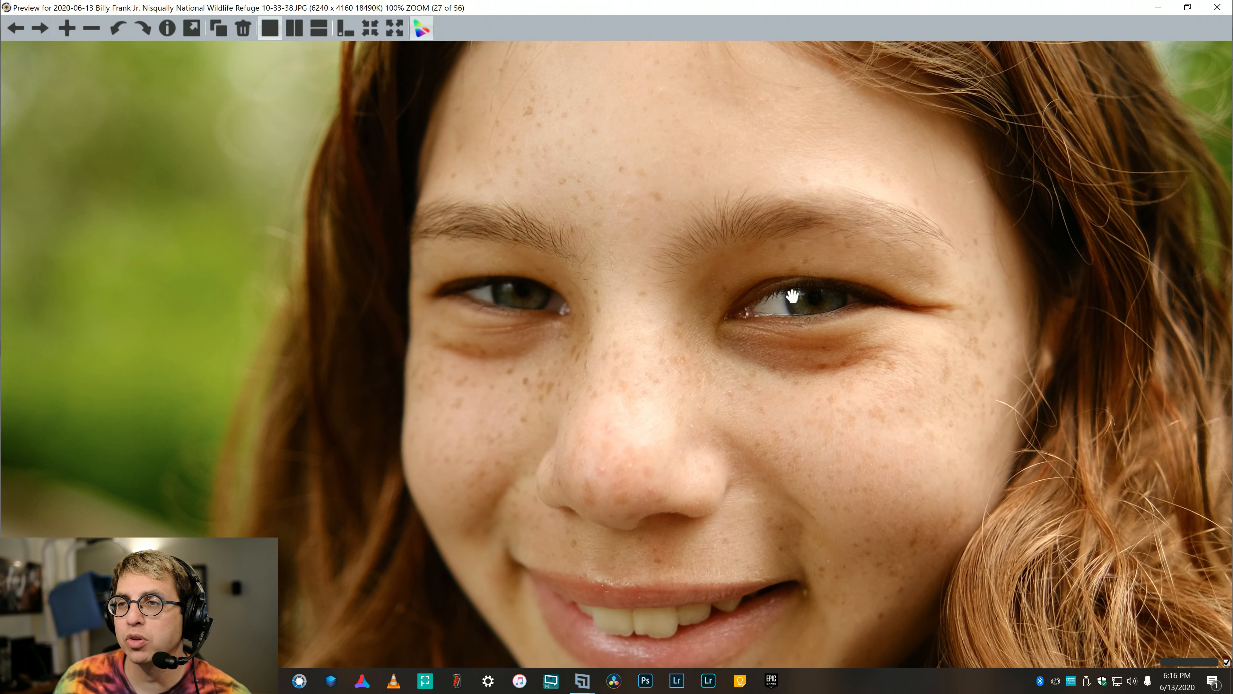
mouse_move(824, 301)
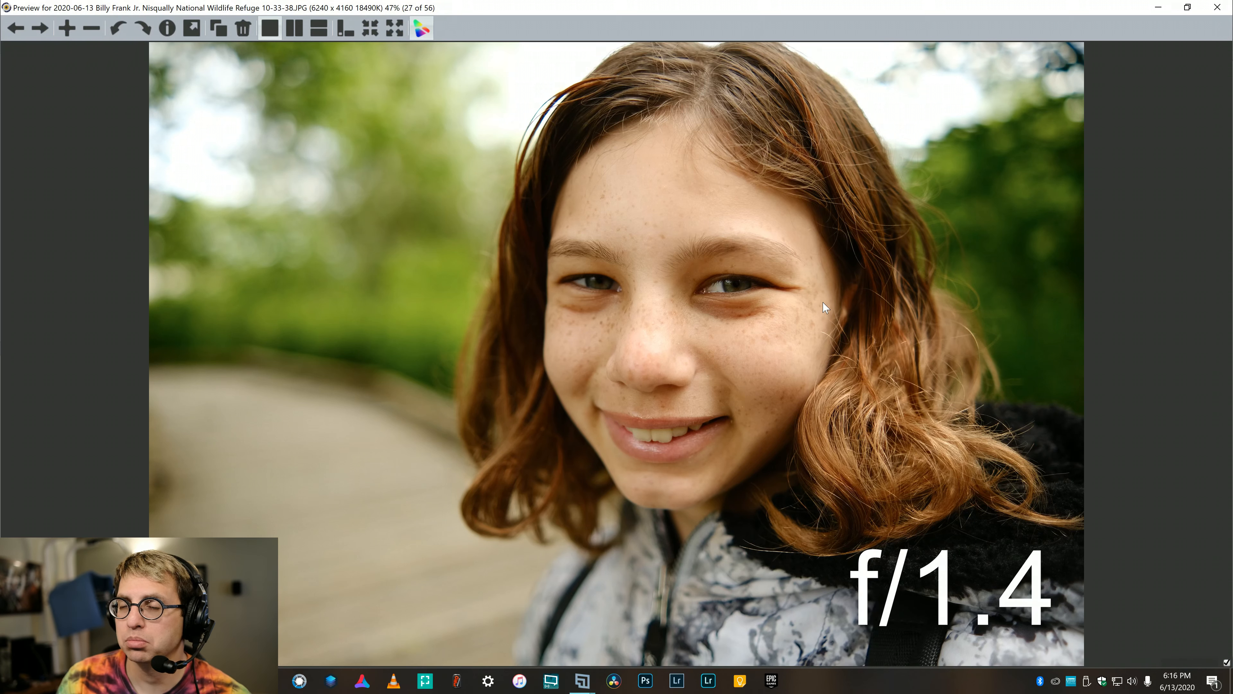
click(39, 28)
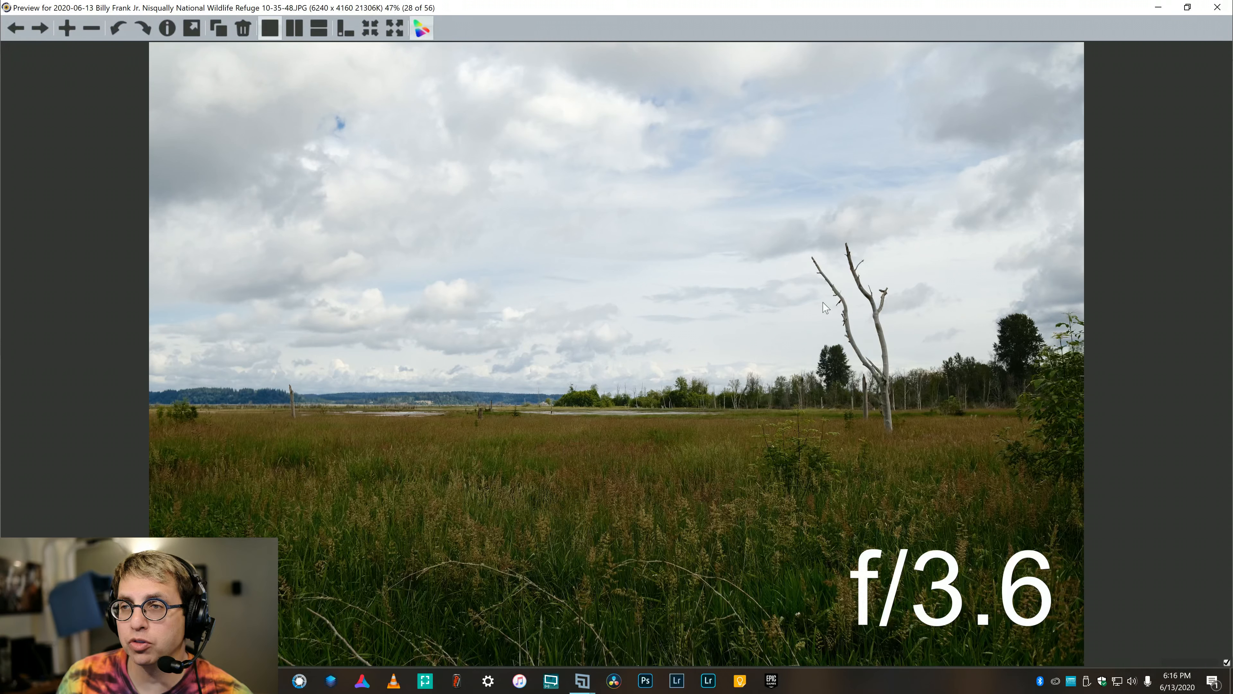
Advance through the next samples to the f/1.4 boardwalk shot with blurred grasses
click(39, 29)
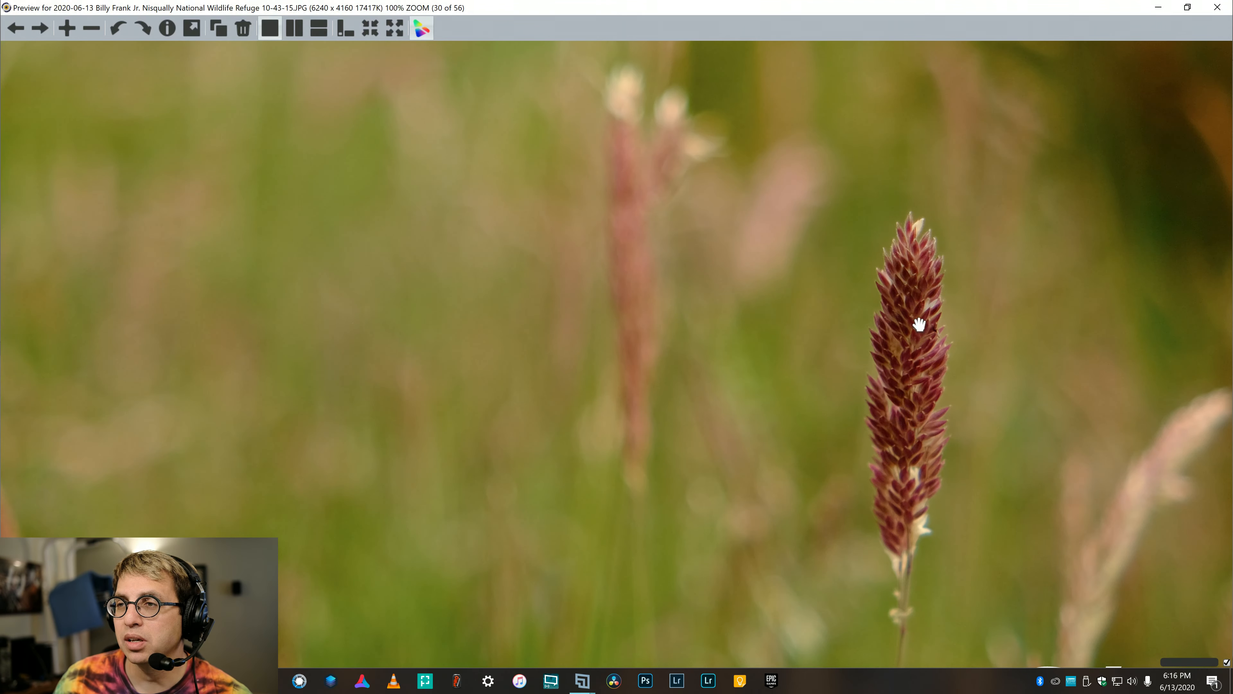
mouse_move(934, 417)
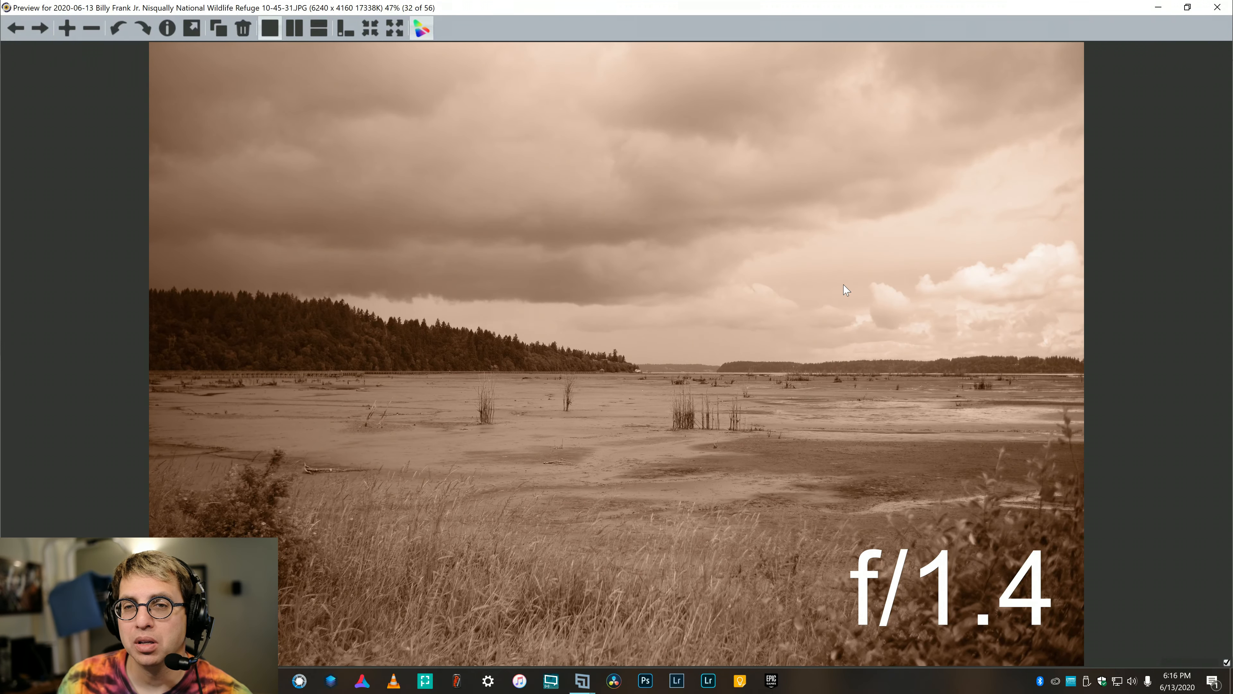
mouse_move(724, 407)
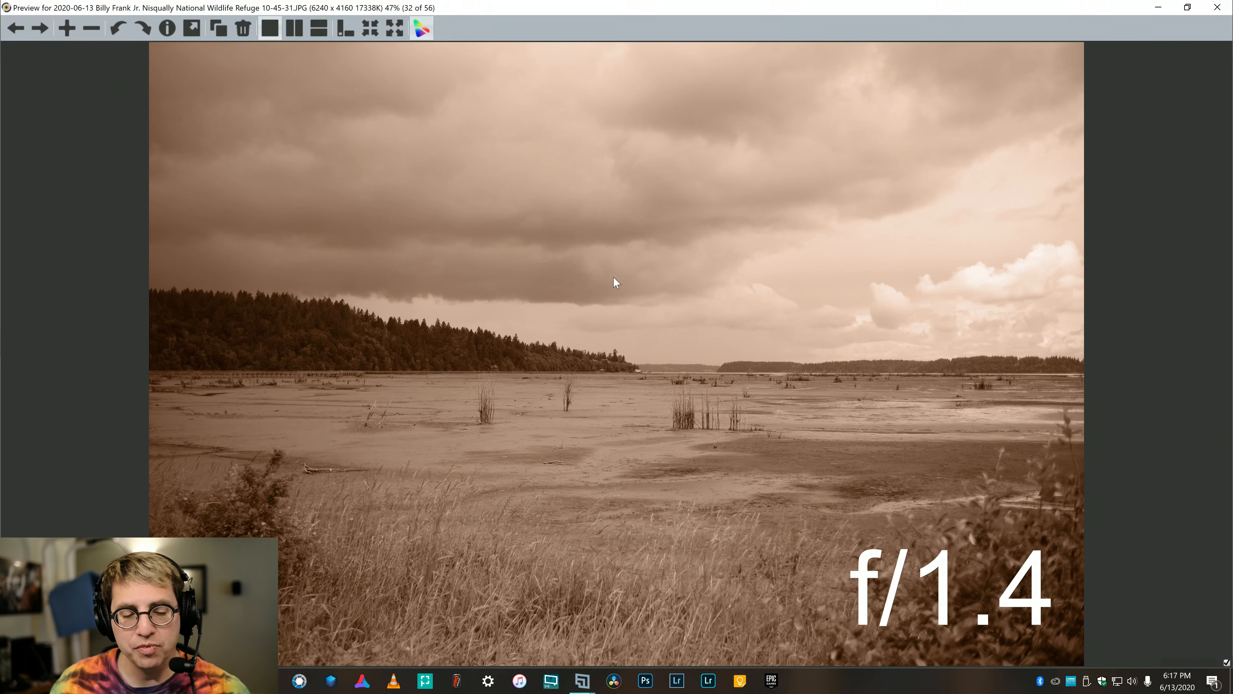
click(40, 28)
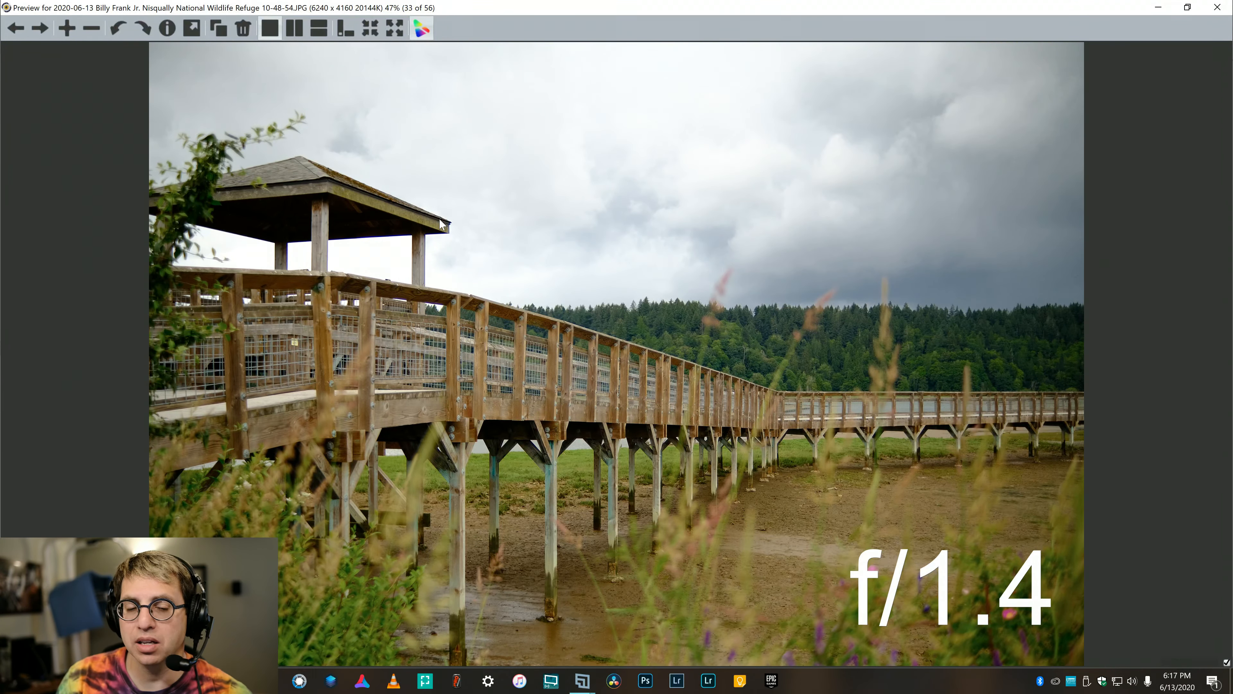
Advance past the boardwalk shot to the swallow mud-nest sample
click(39, 28)
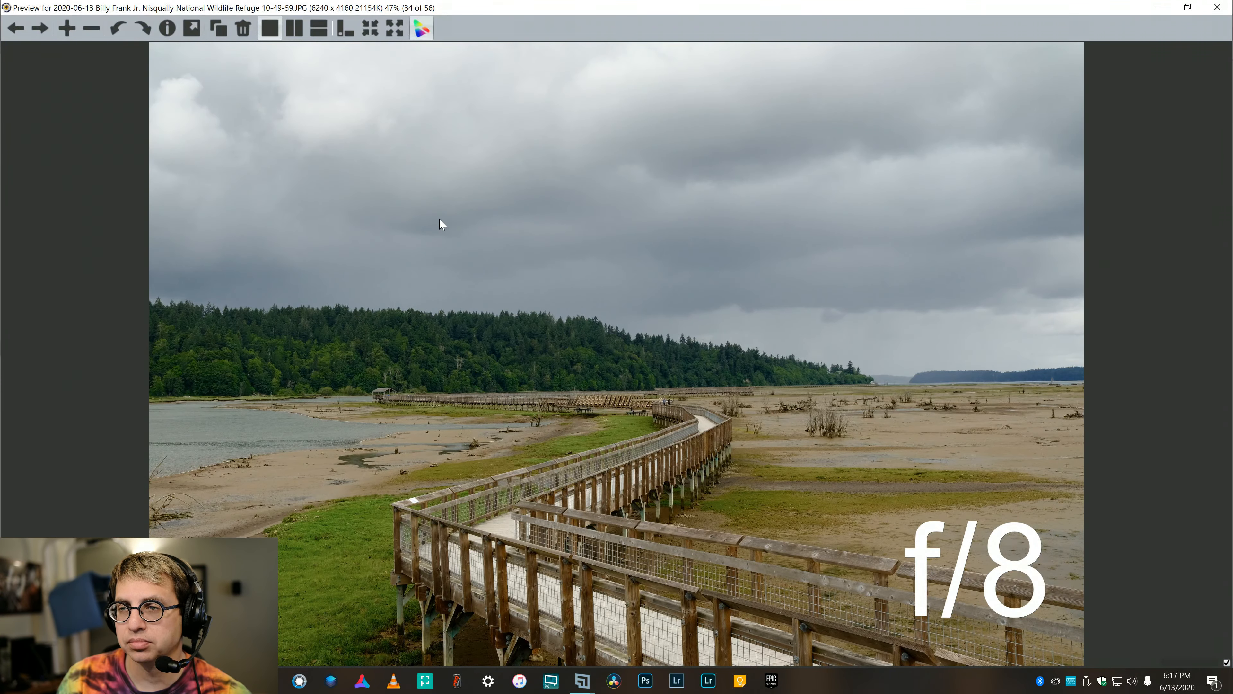
click(40, 29)
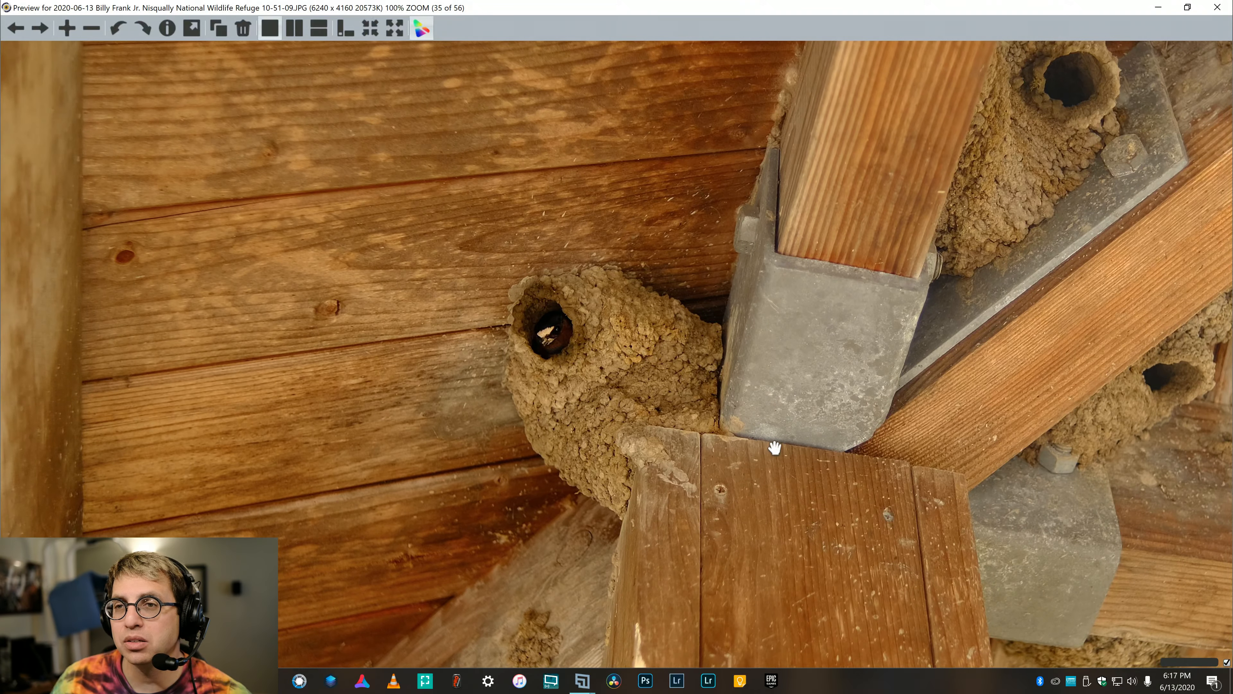
mouse_move(565, 371)
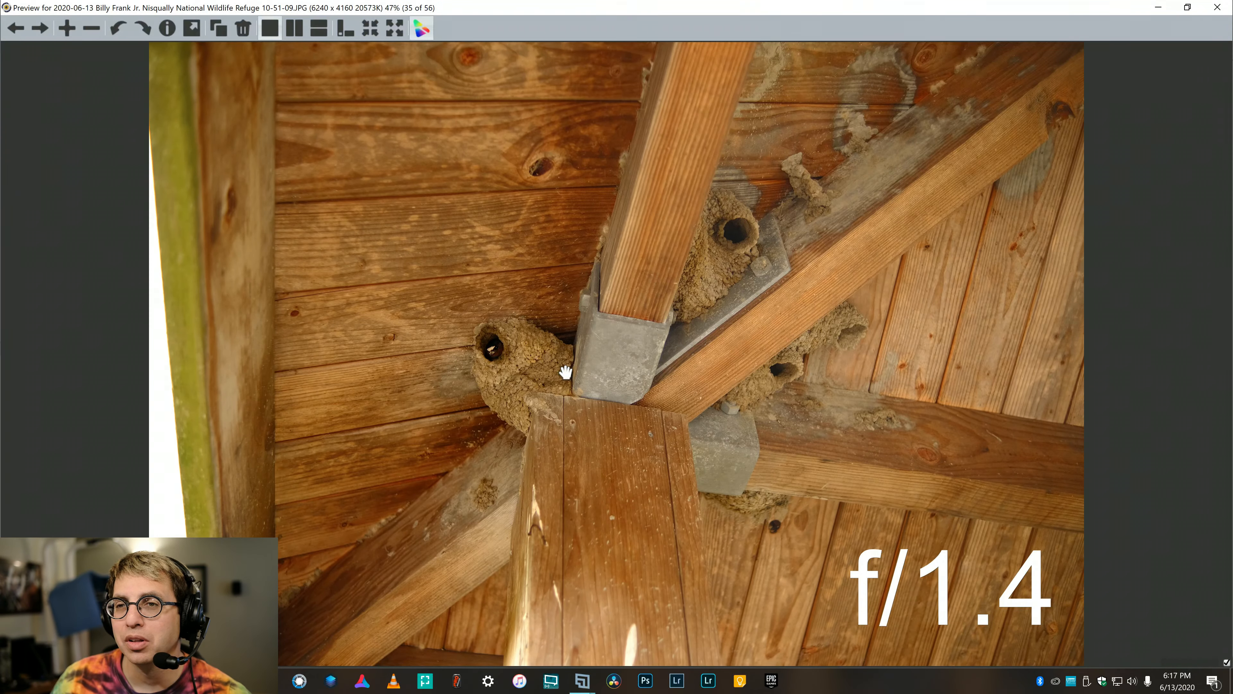
mouse_move(532, 372)
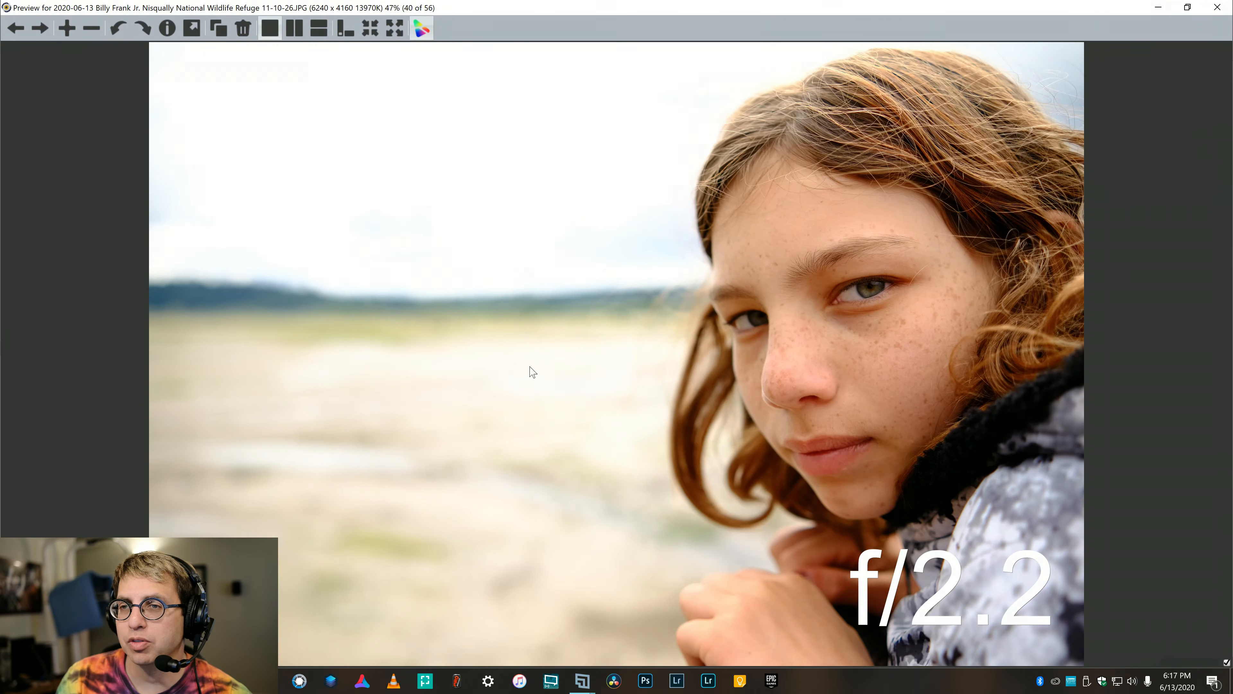
mouse_move(543, 374)
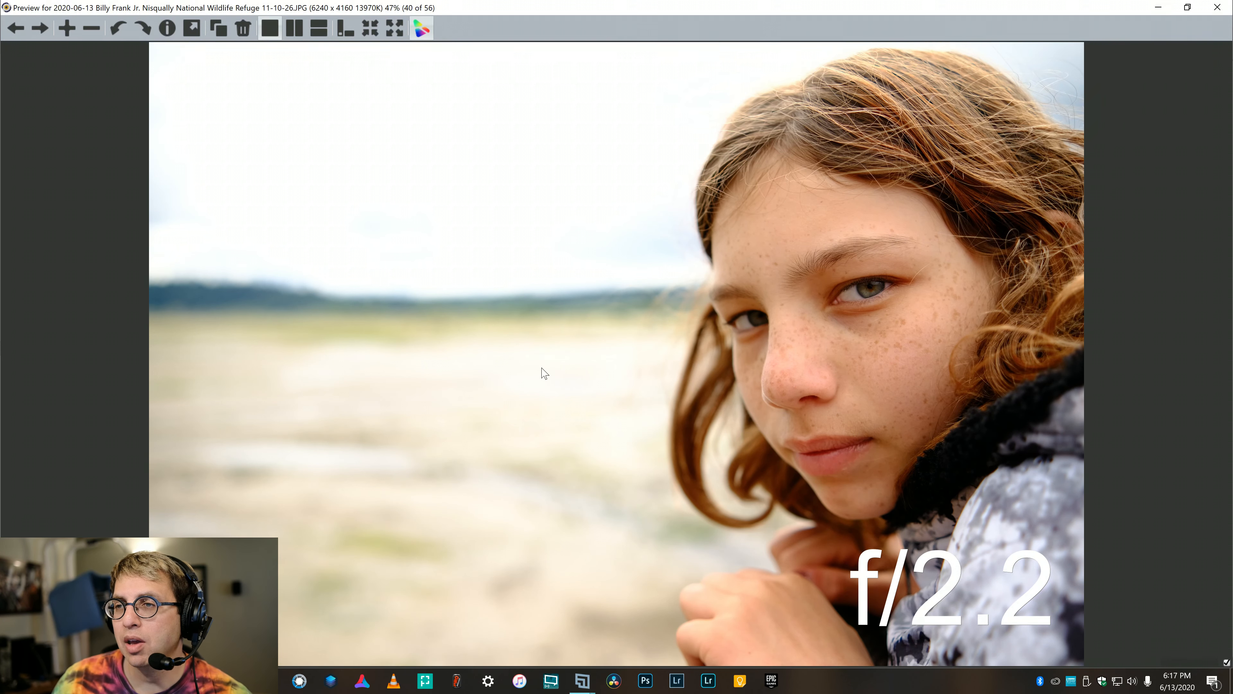
mouse_move(639, 362)
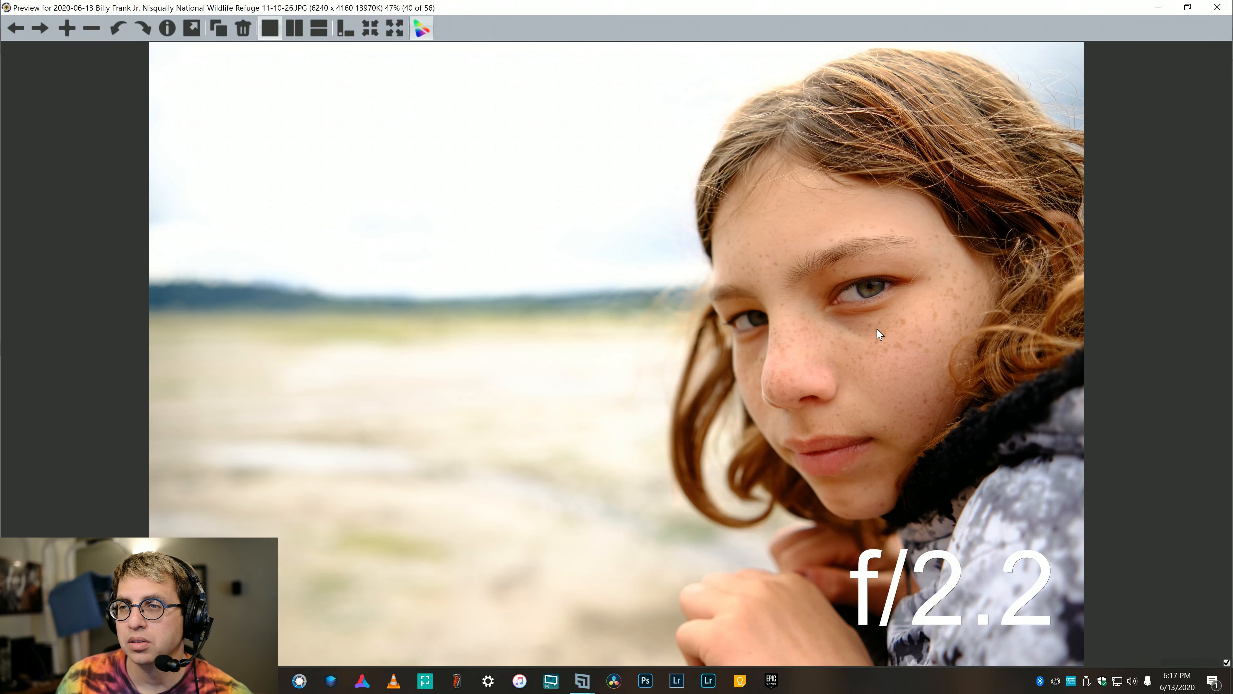
Advance past the kayak photo to the hooded close-up portrait, photo 43 of 56
click(39, 28)
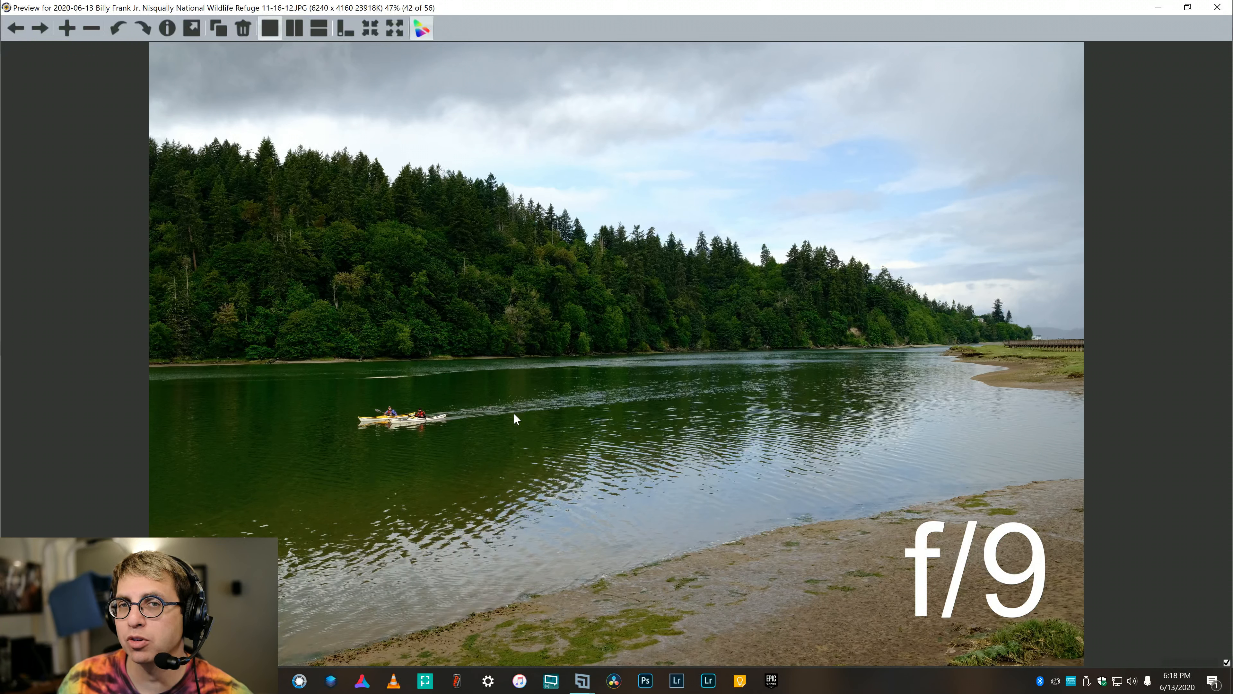
click(40, 29)
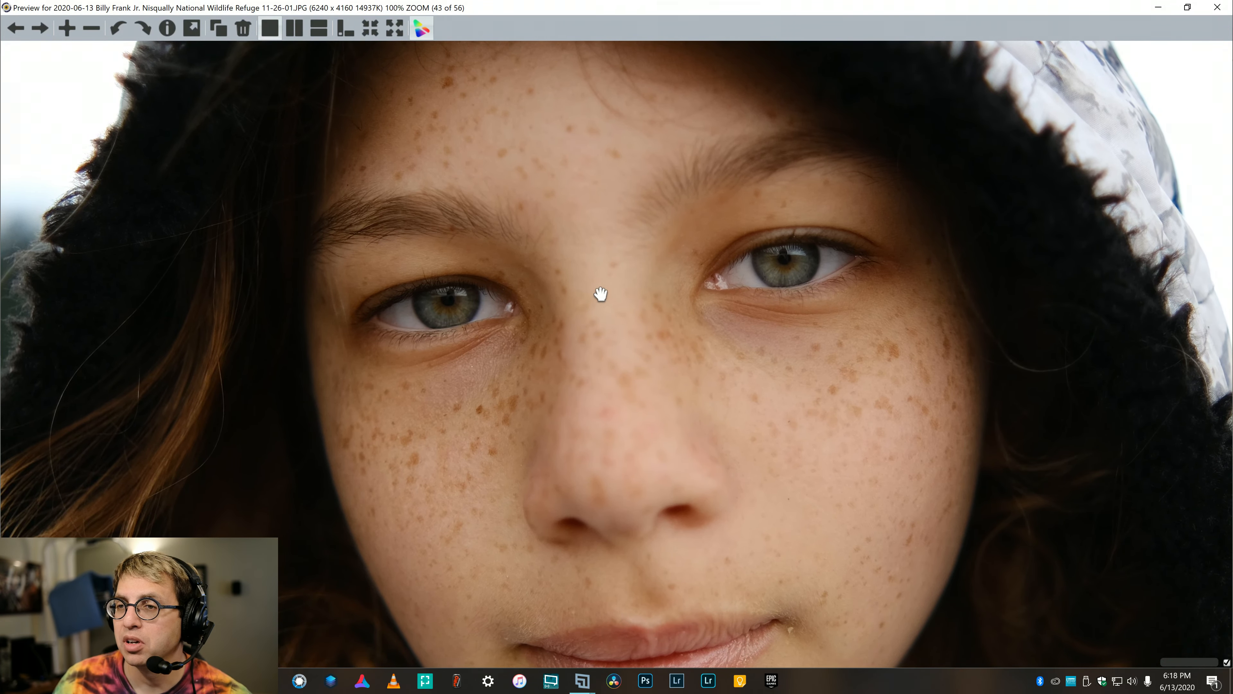
Advance through the rainy boardwalk photos to the rain-speckled marsh shot, 49 of 56
click(88, 28)
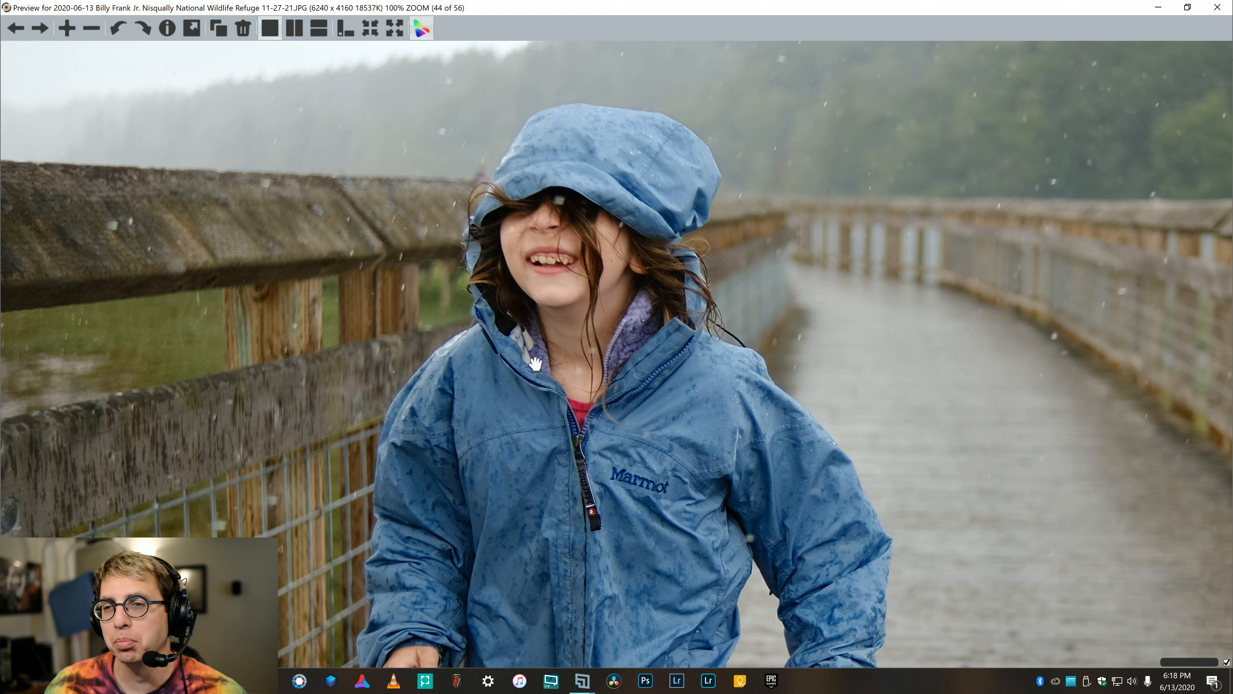
mouse_move(733, 463)
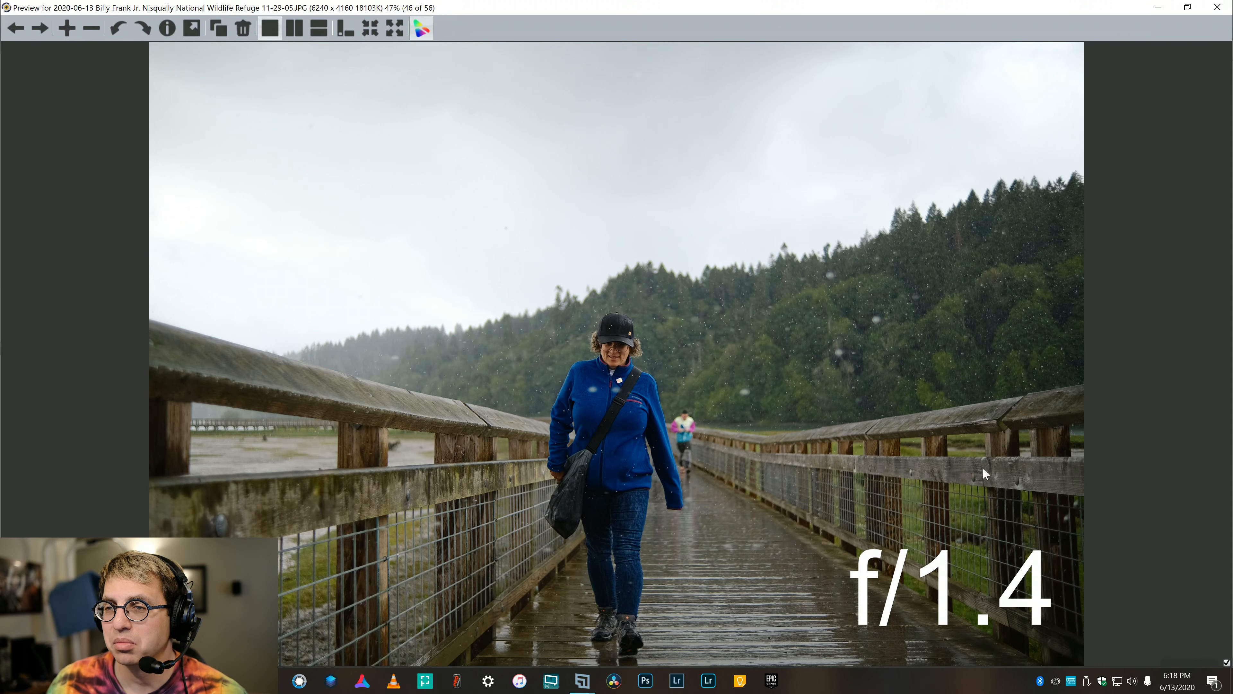
click(40, 28)
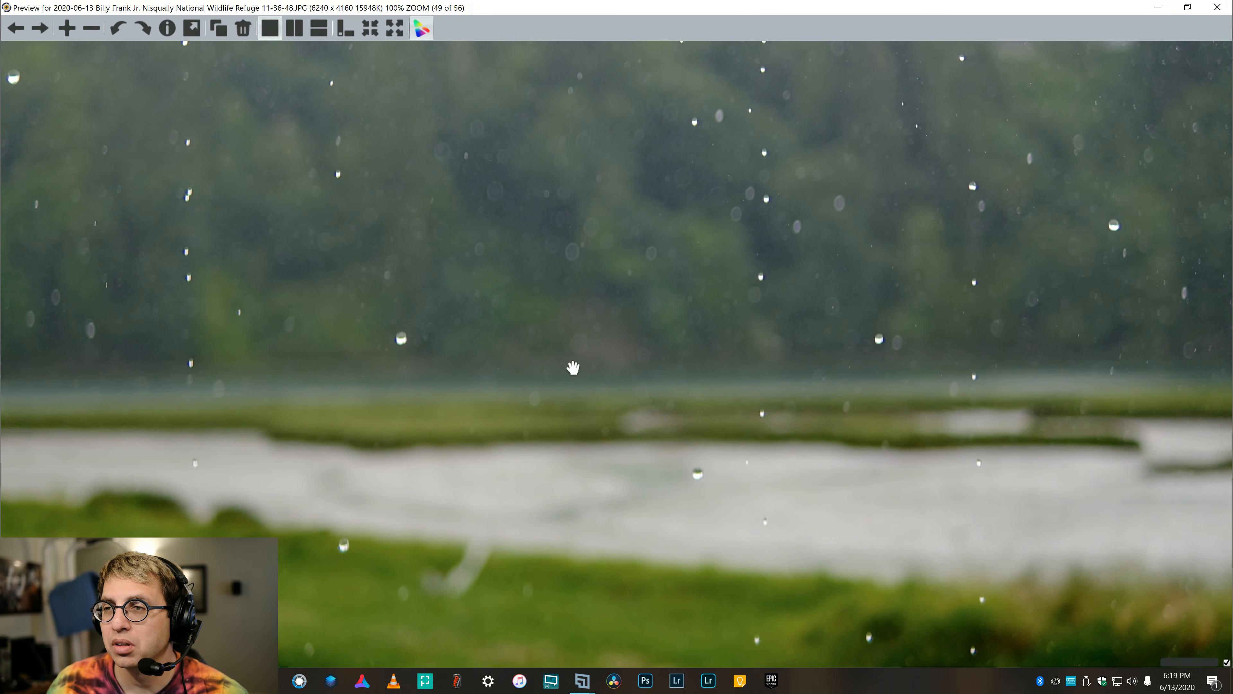
Fit the marsh photo to the window, then advance to the wet boardwalk, photo 55 of 56
click(371, 29)
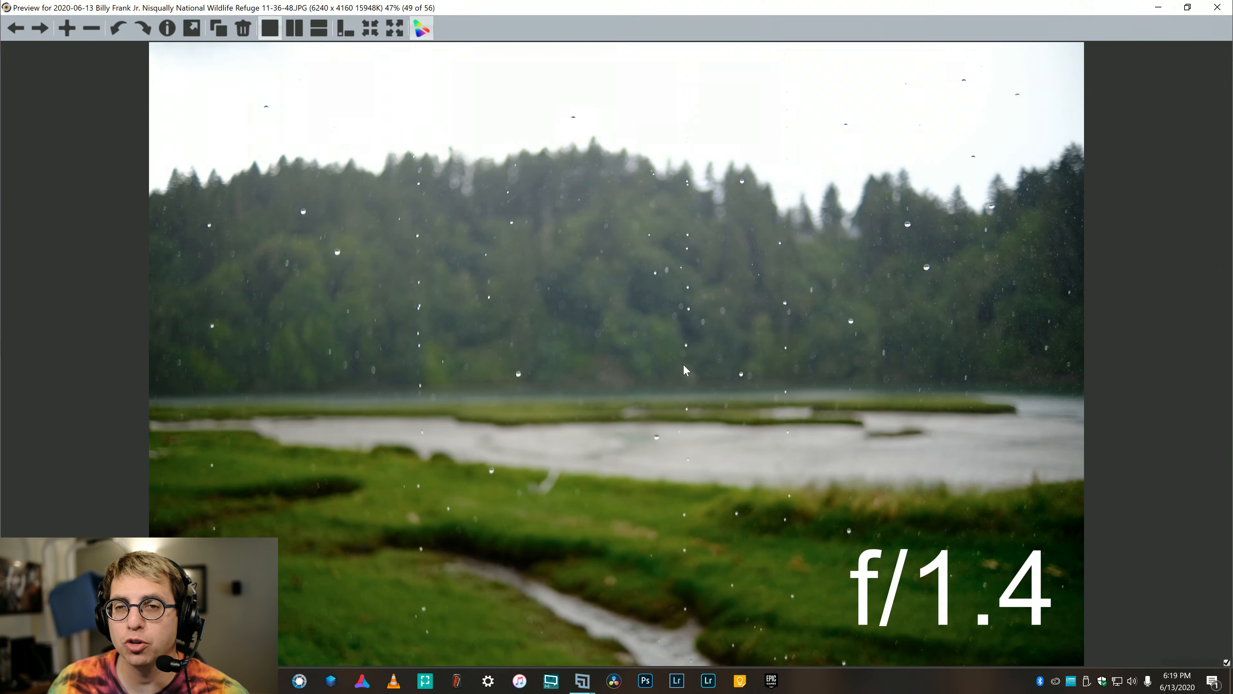
click(39, 28)
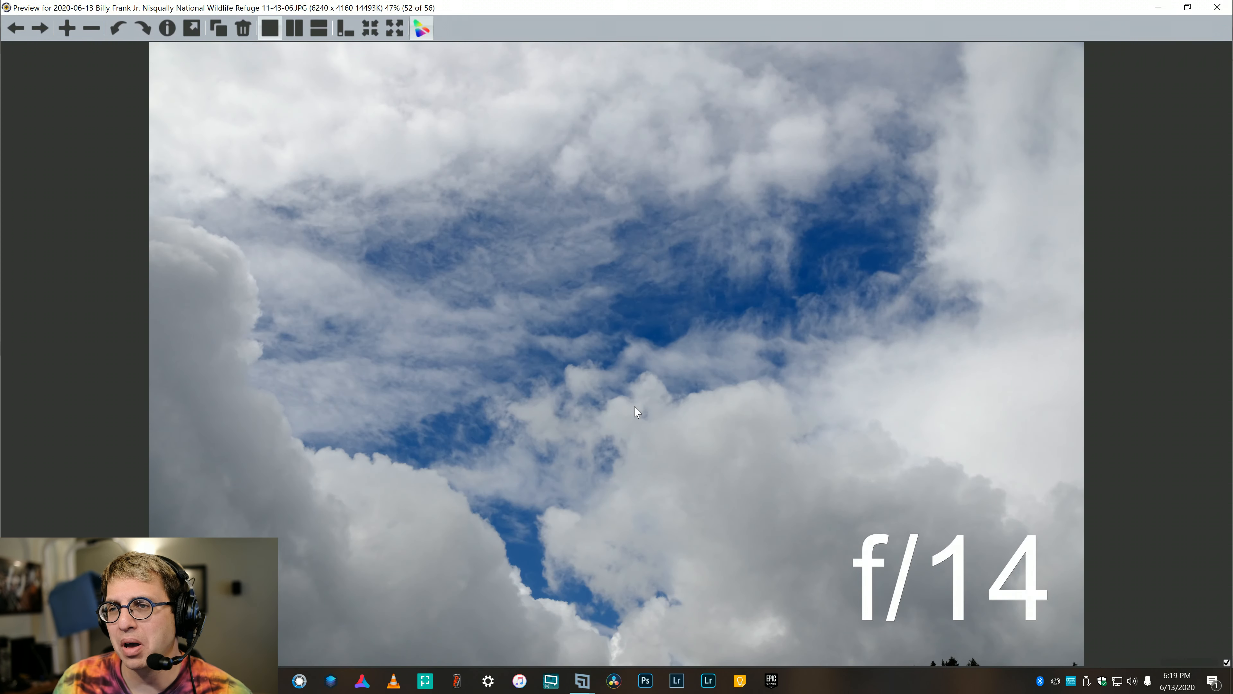
click(40, 28)
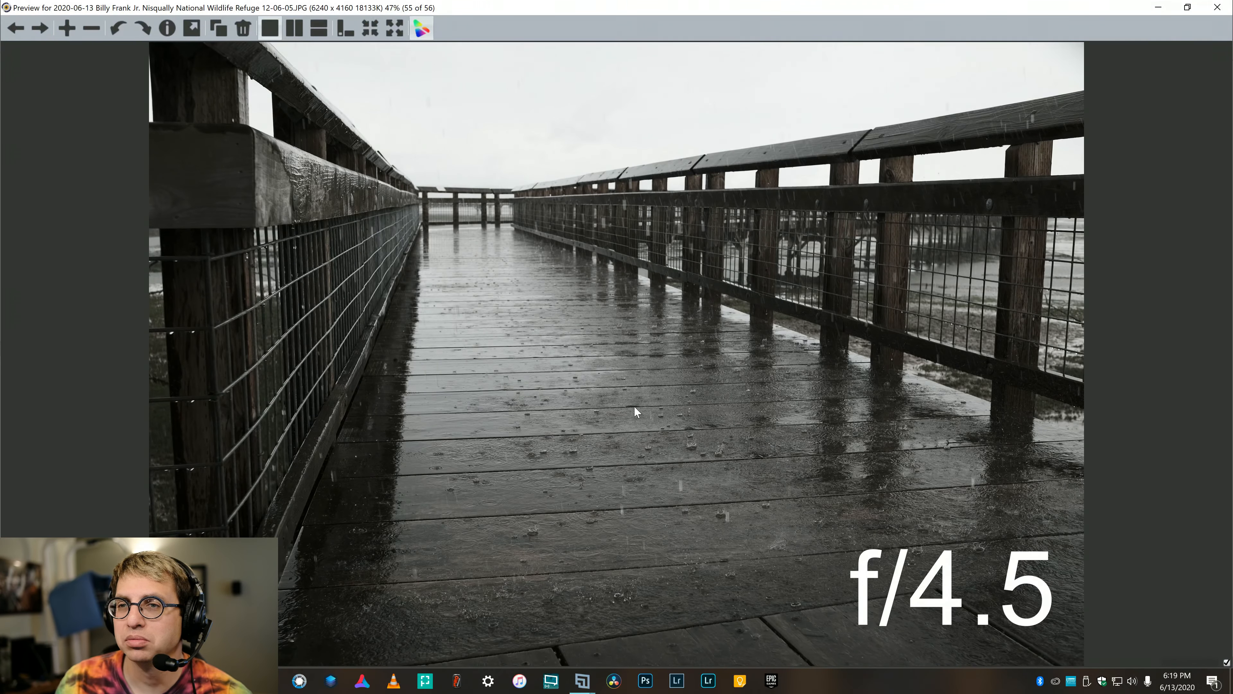
Move to the final vertical boardwalk photo, 56 of 56, then return to the thumbnail browser window
click(40, 28)
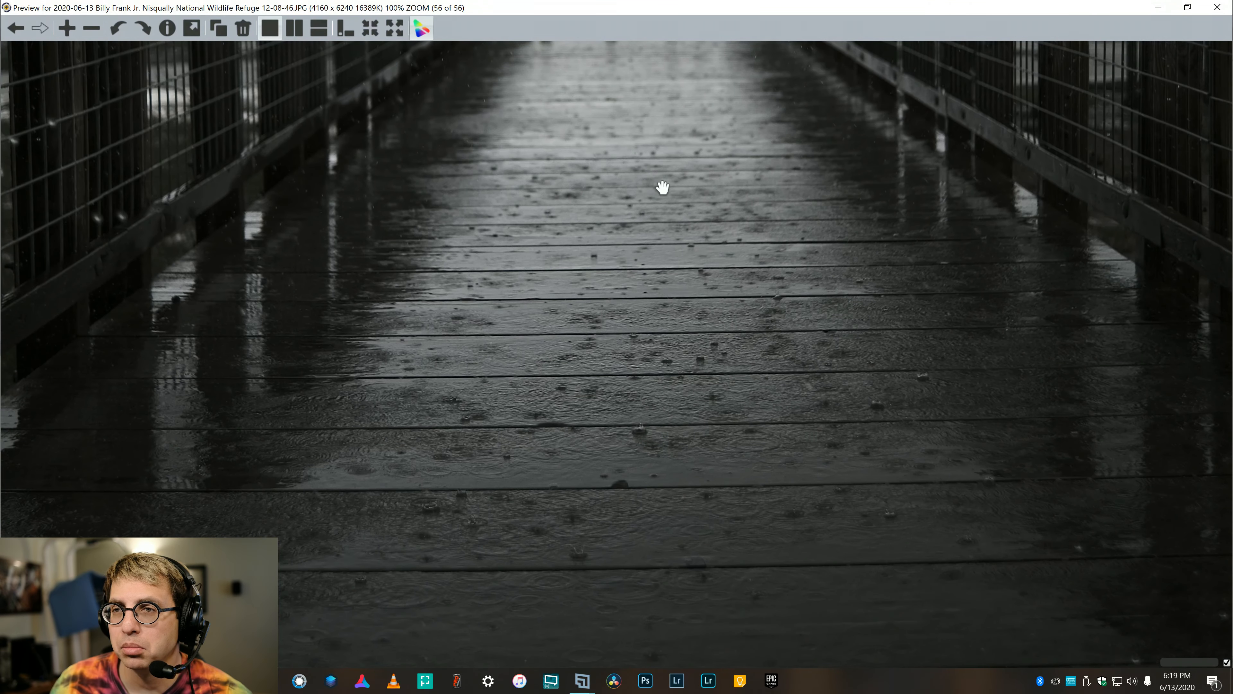
mouse_move(580, 448)
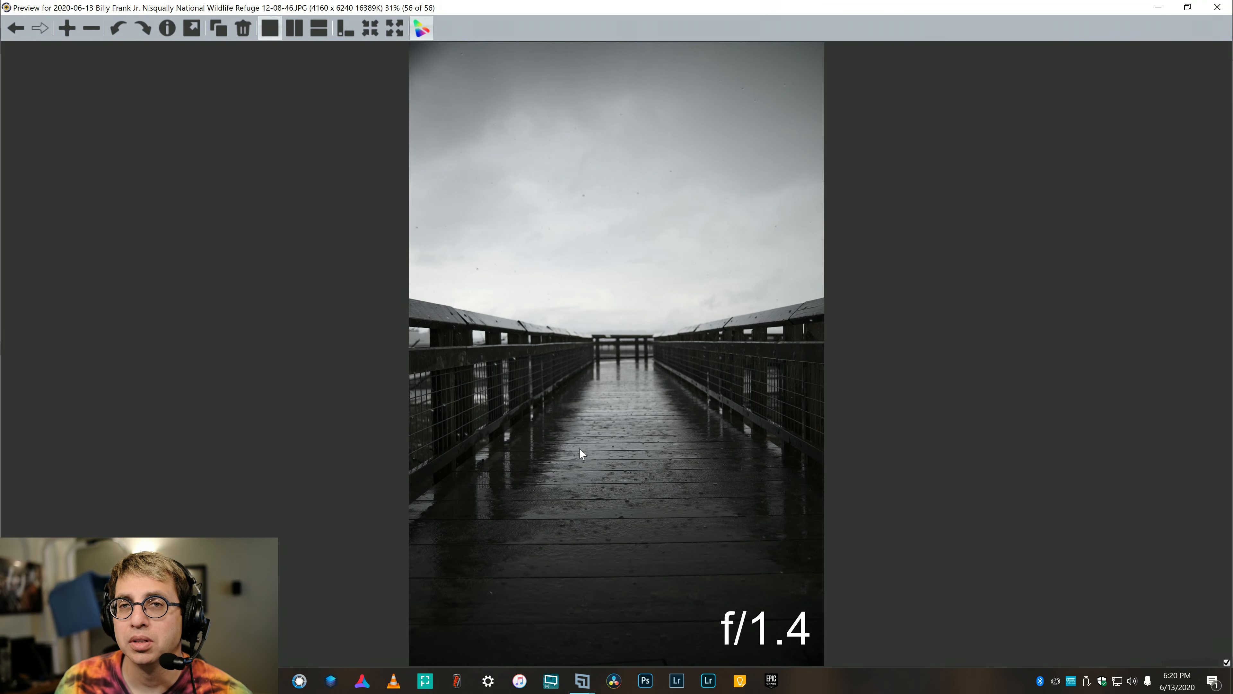
key(alt+tab)
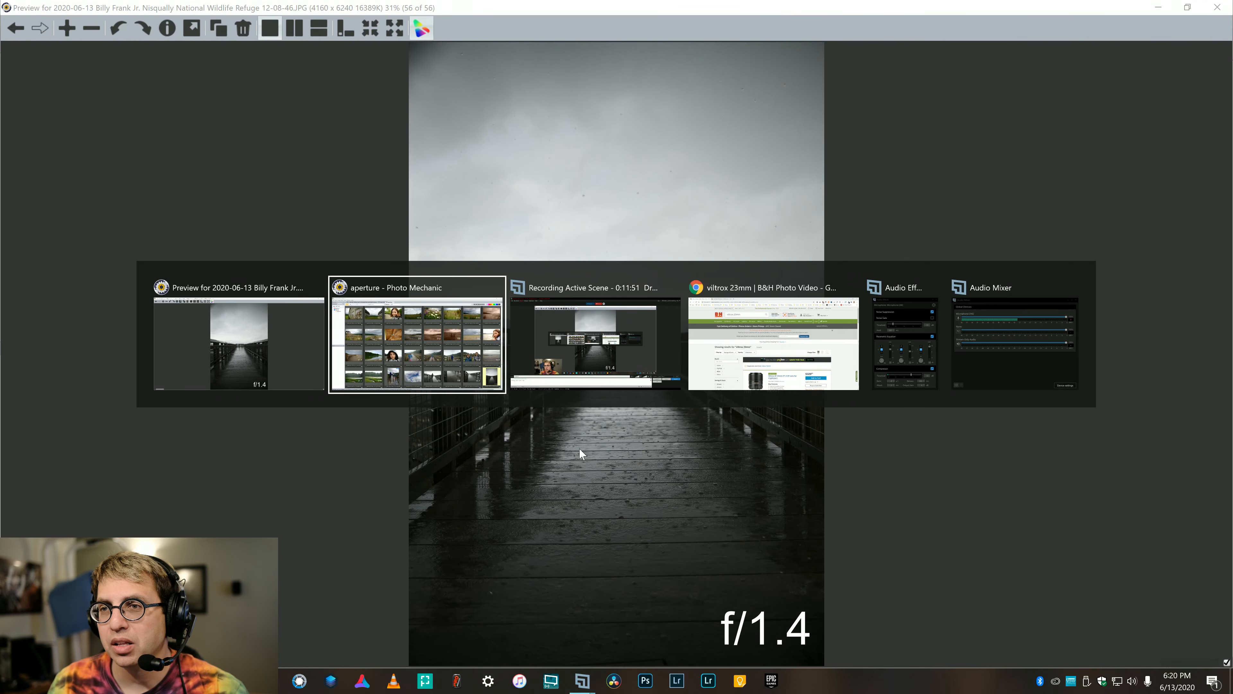